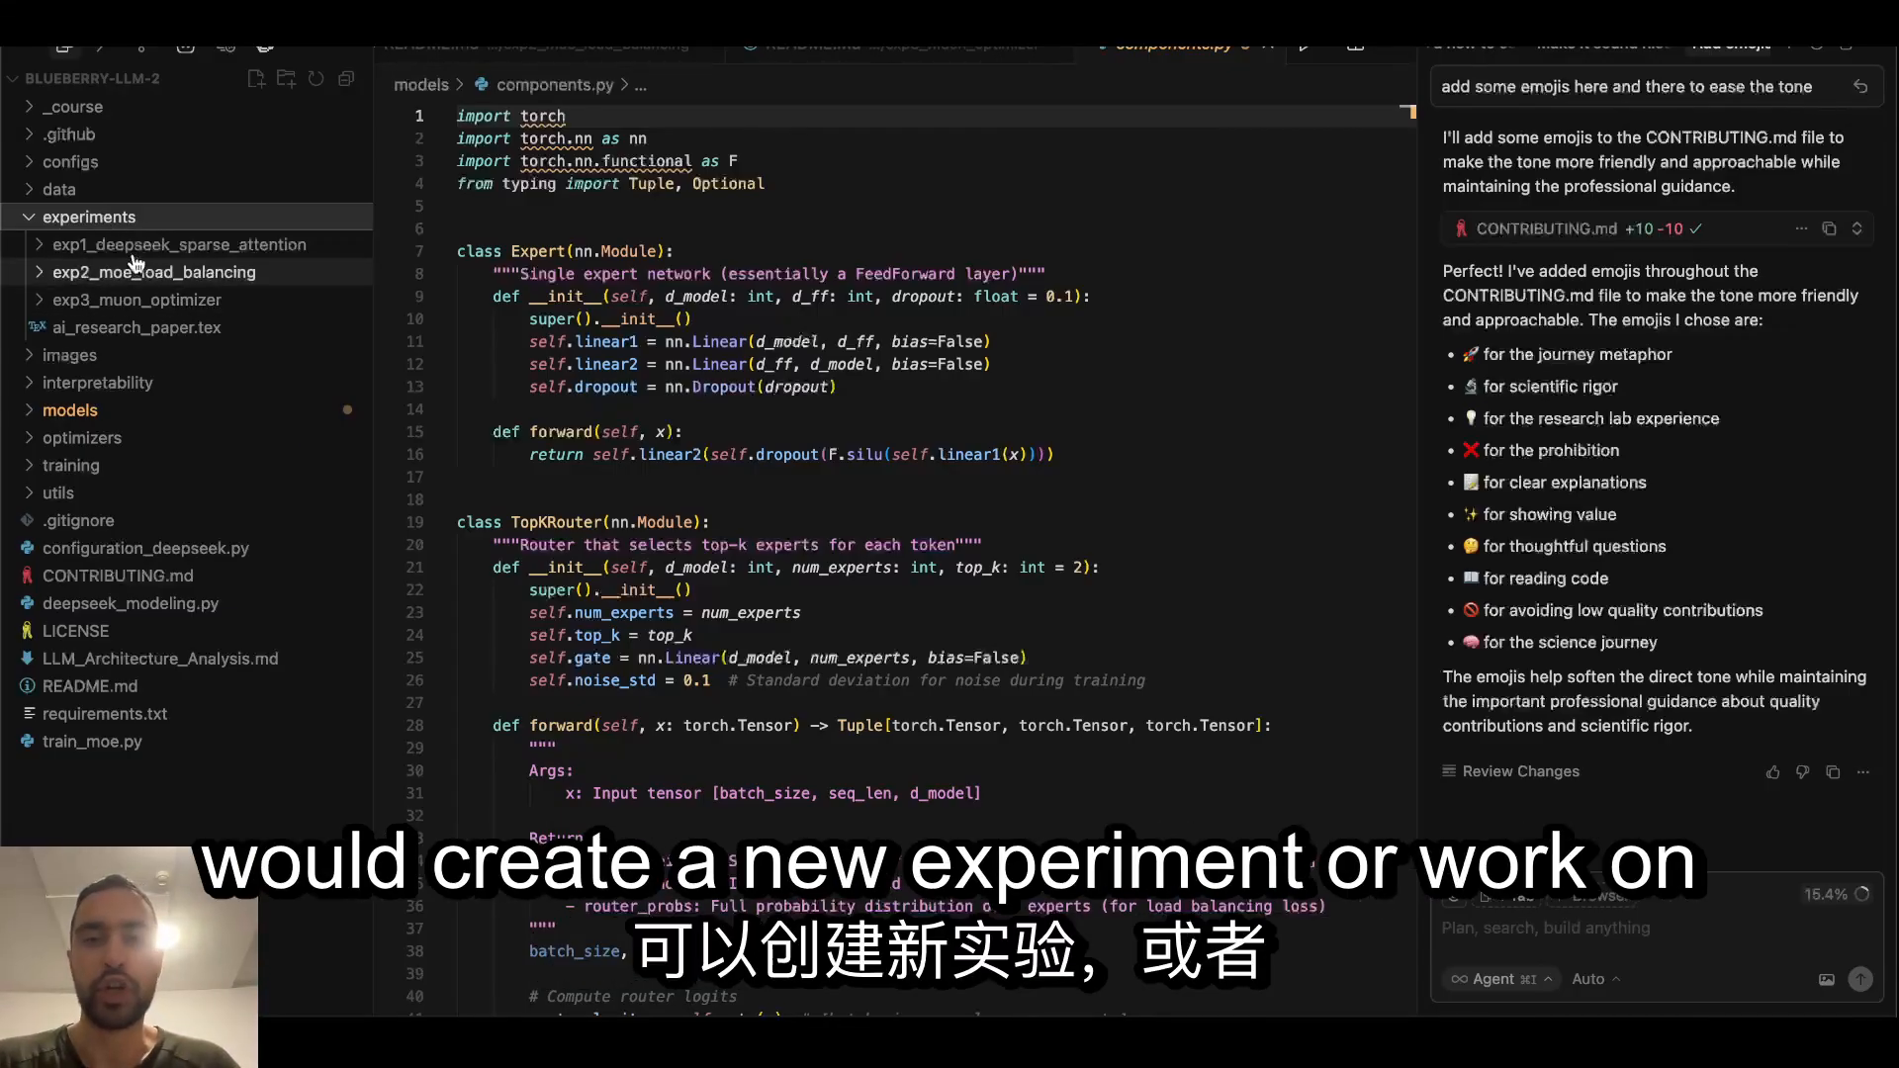
{"action": "mouse_move", "coordinate": [155, 299]}
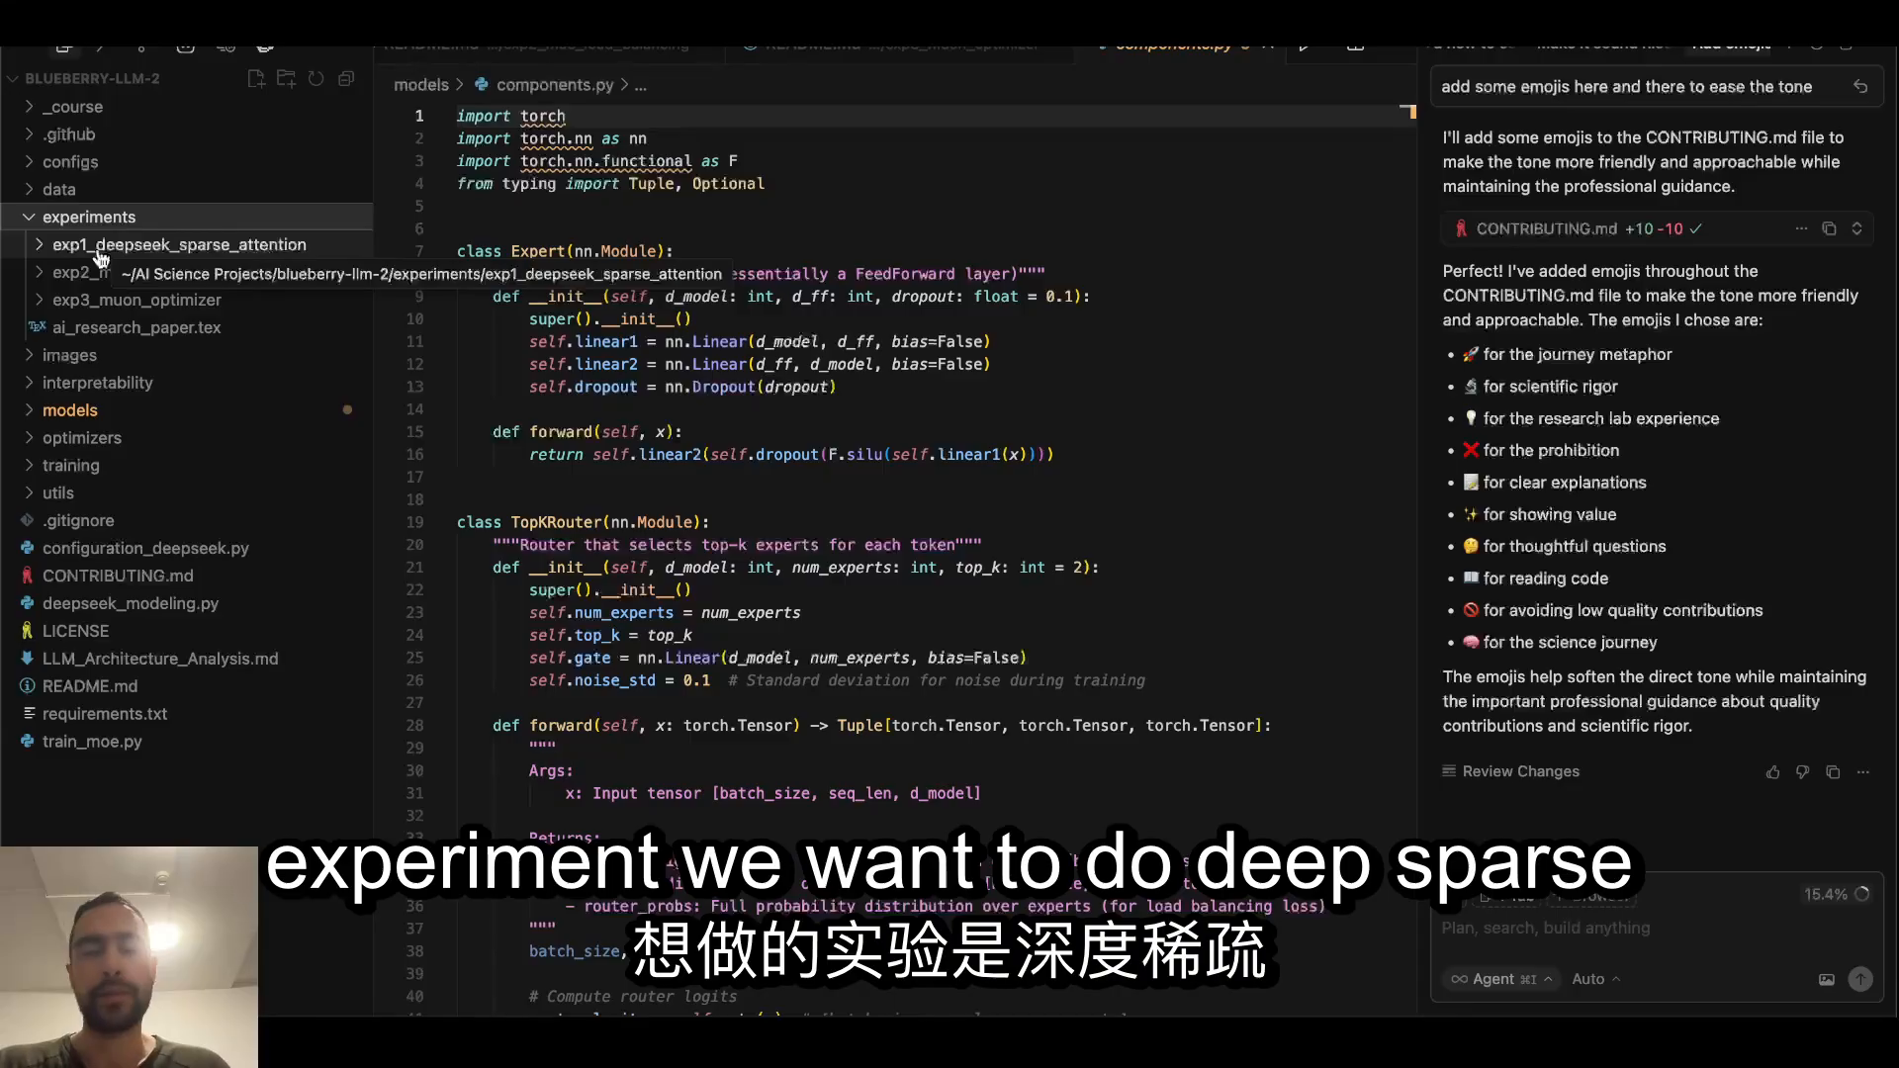
Step: Expand exp1_deepseek_sparse_attention, return to the experiment folders, then open CONTRIBUTING.md
{"action": "left_click", "coordinate": [180, 244]}
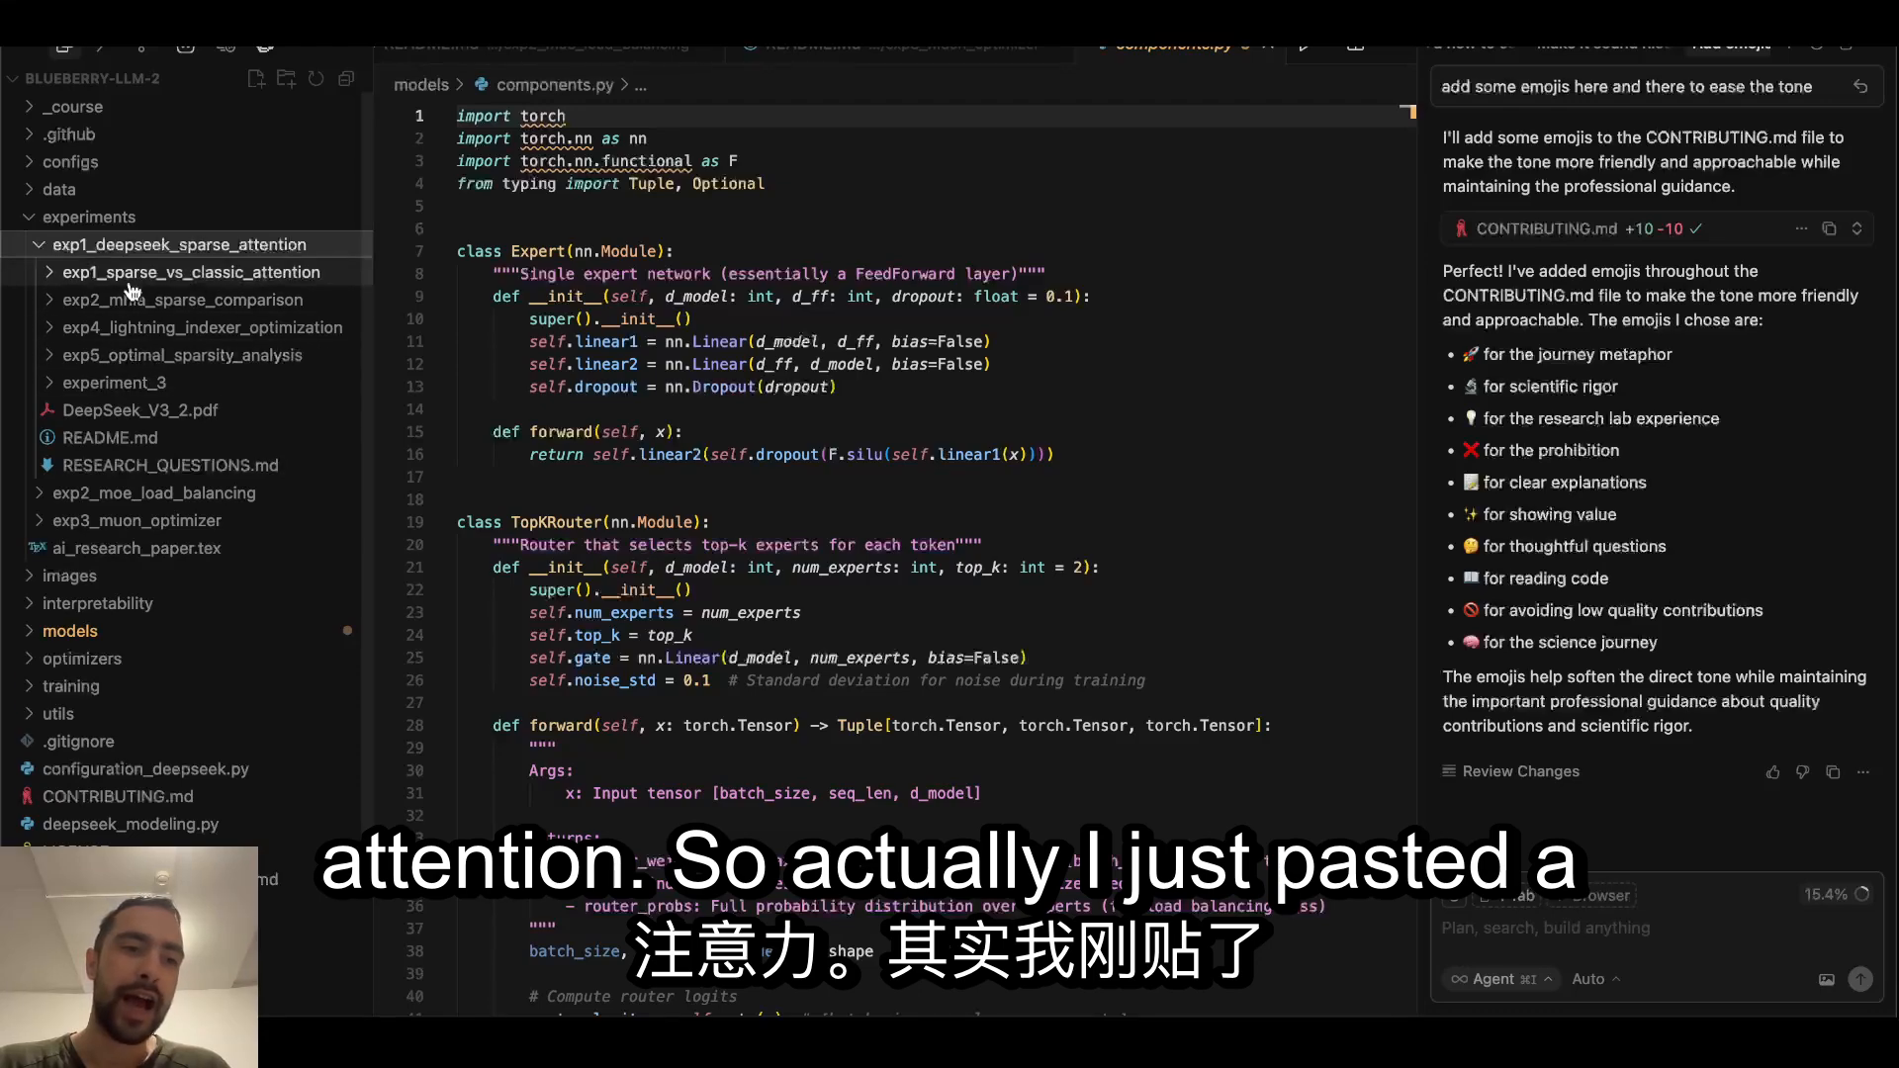
{"action": "mouse_move", "coordinate": [179, 299]}
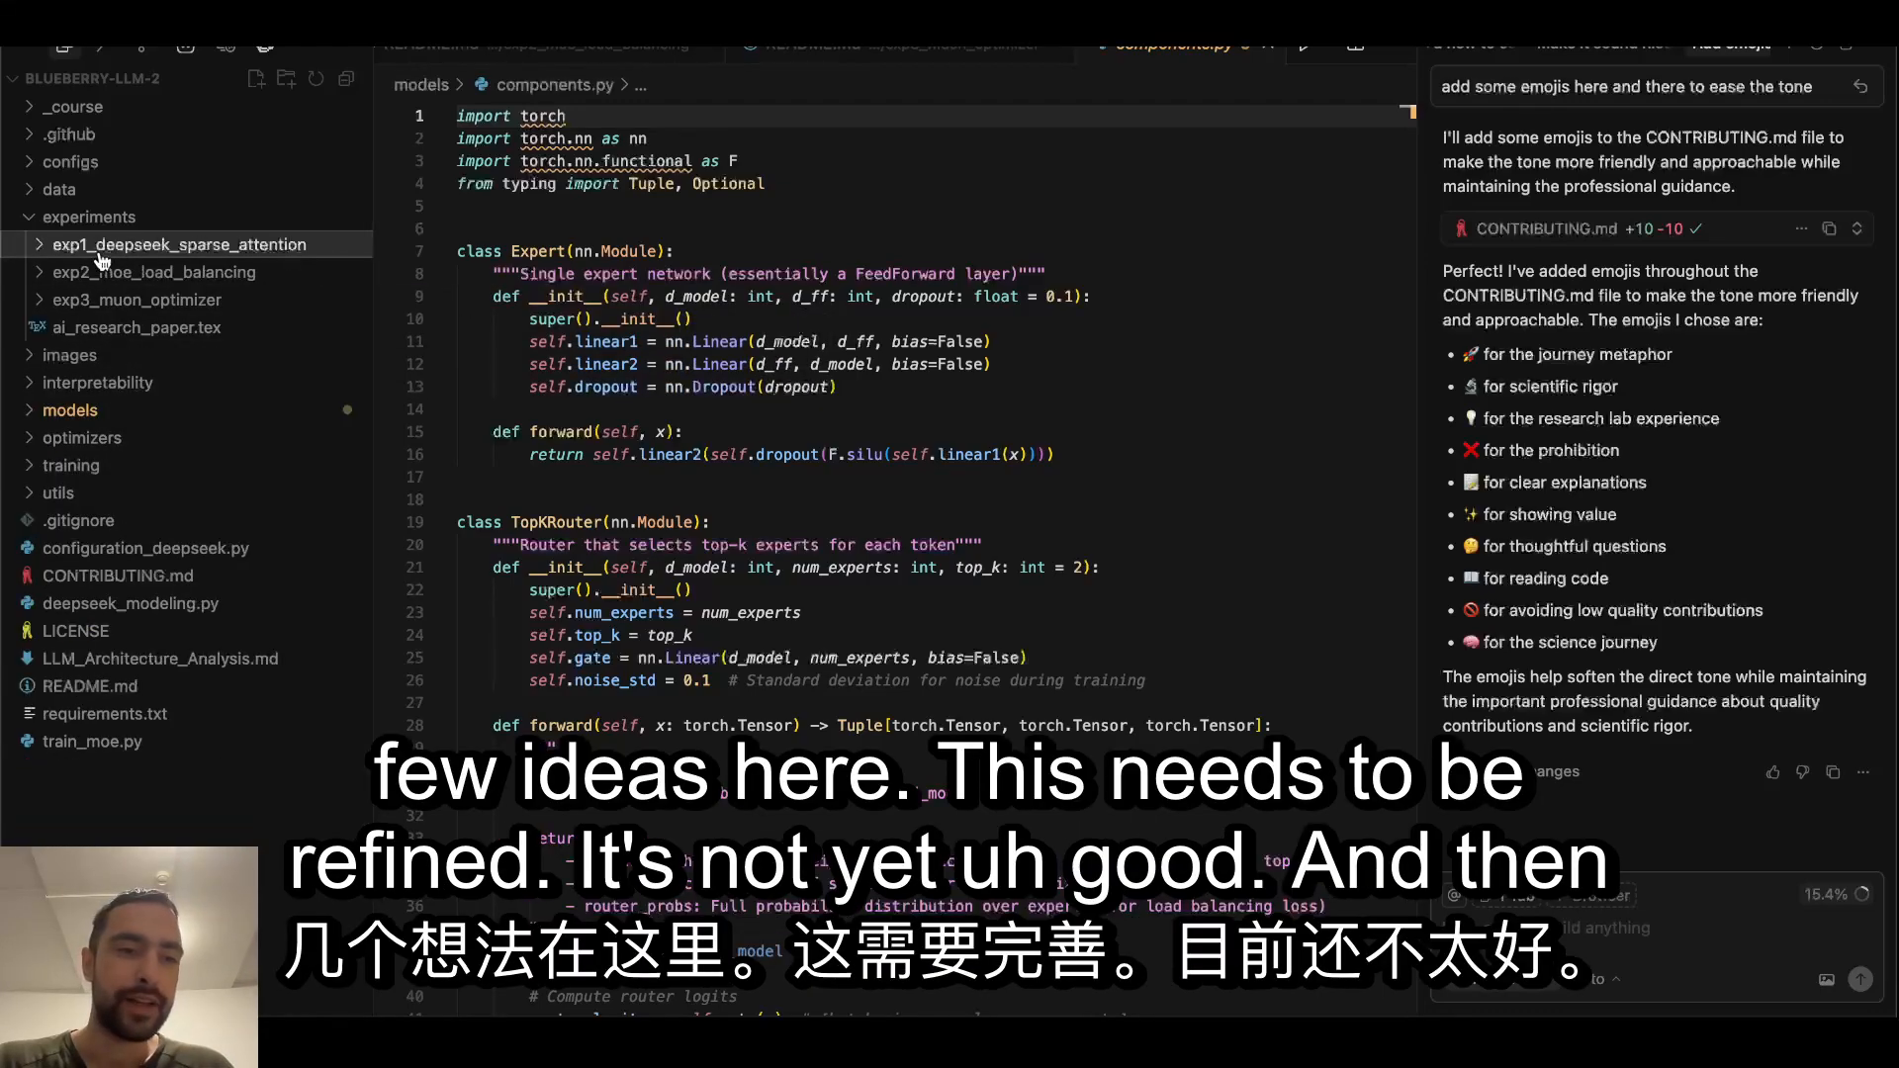
{"action": "mouse_move", "coordinate": [154, 271]}
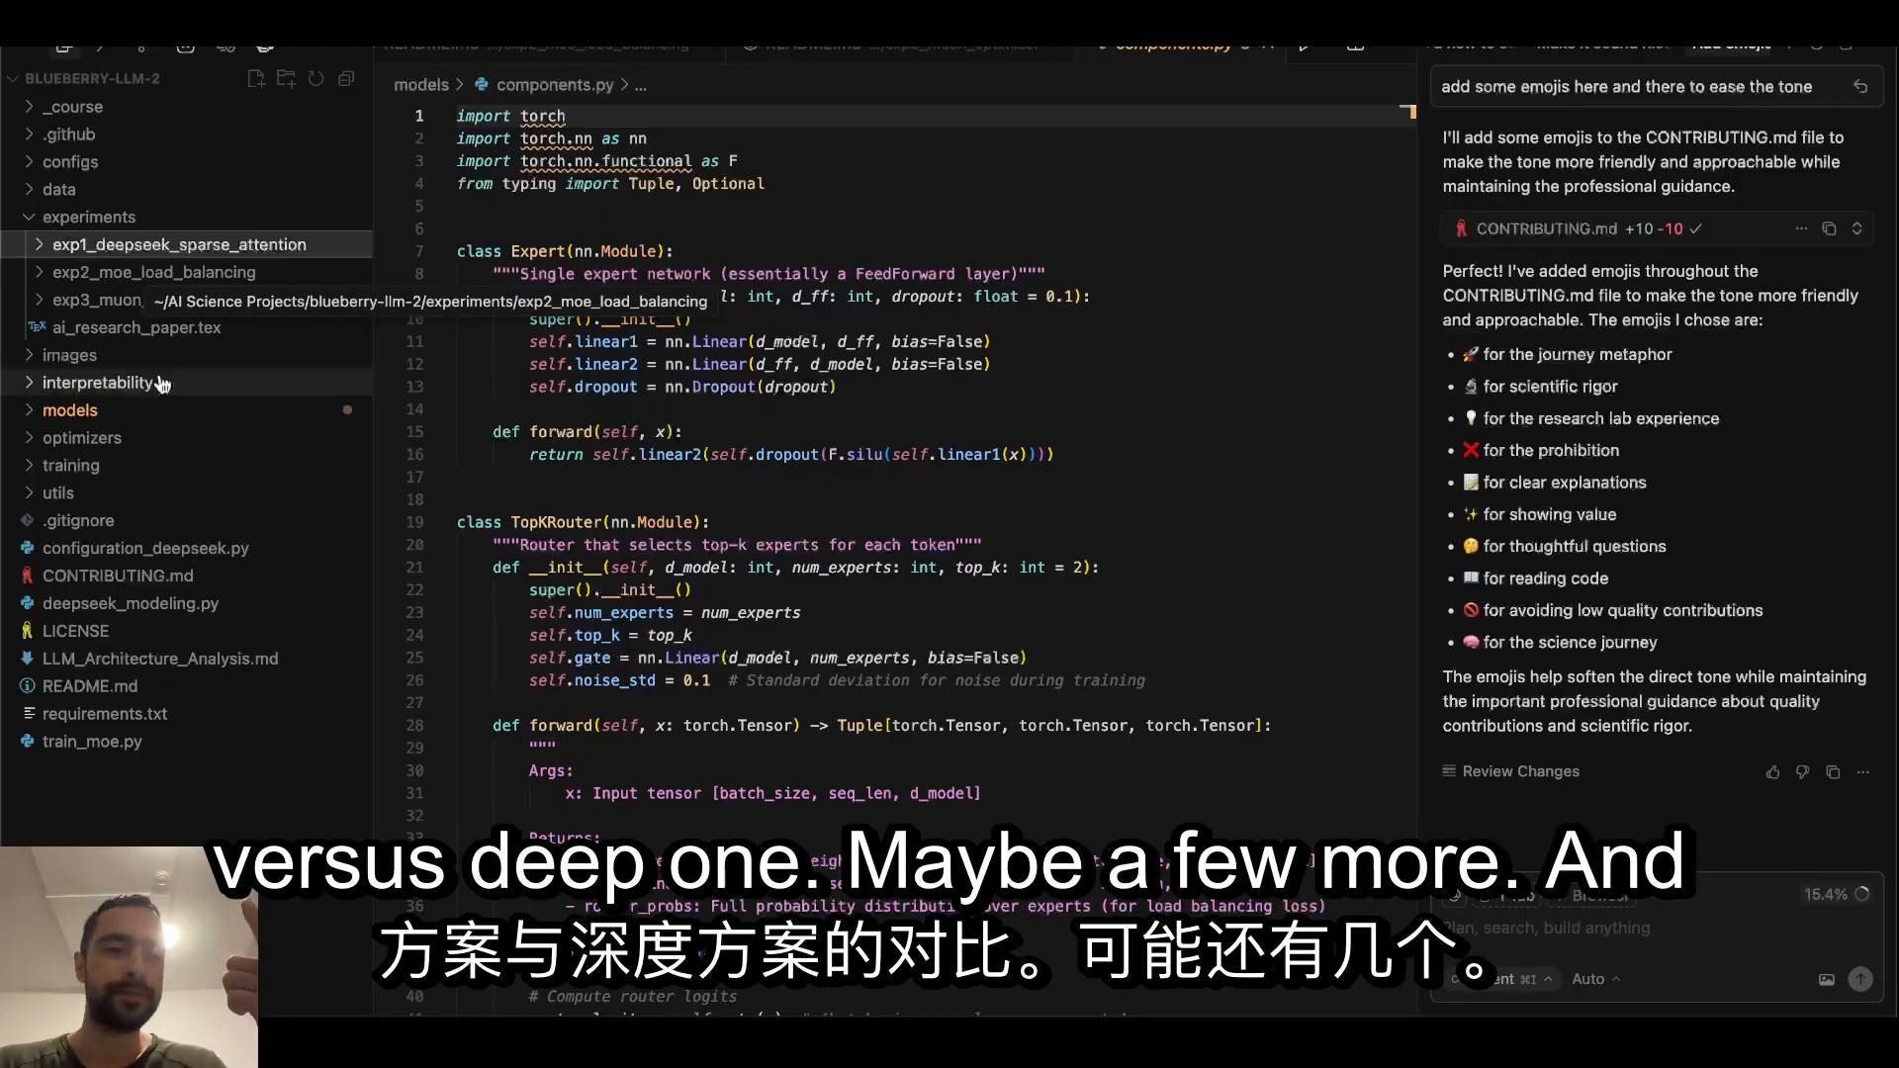
{"action": "mouse_move", "coordinate": [135, 327]}
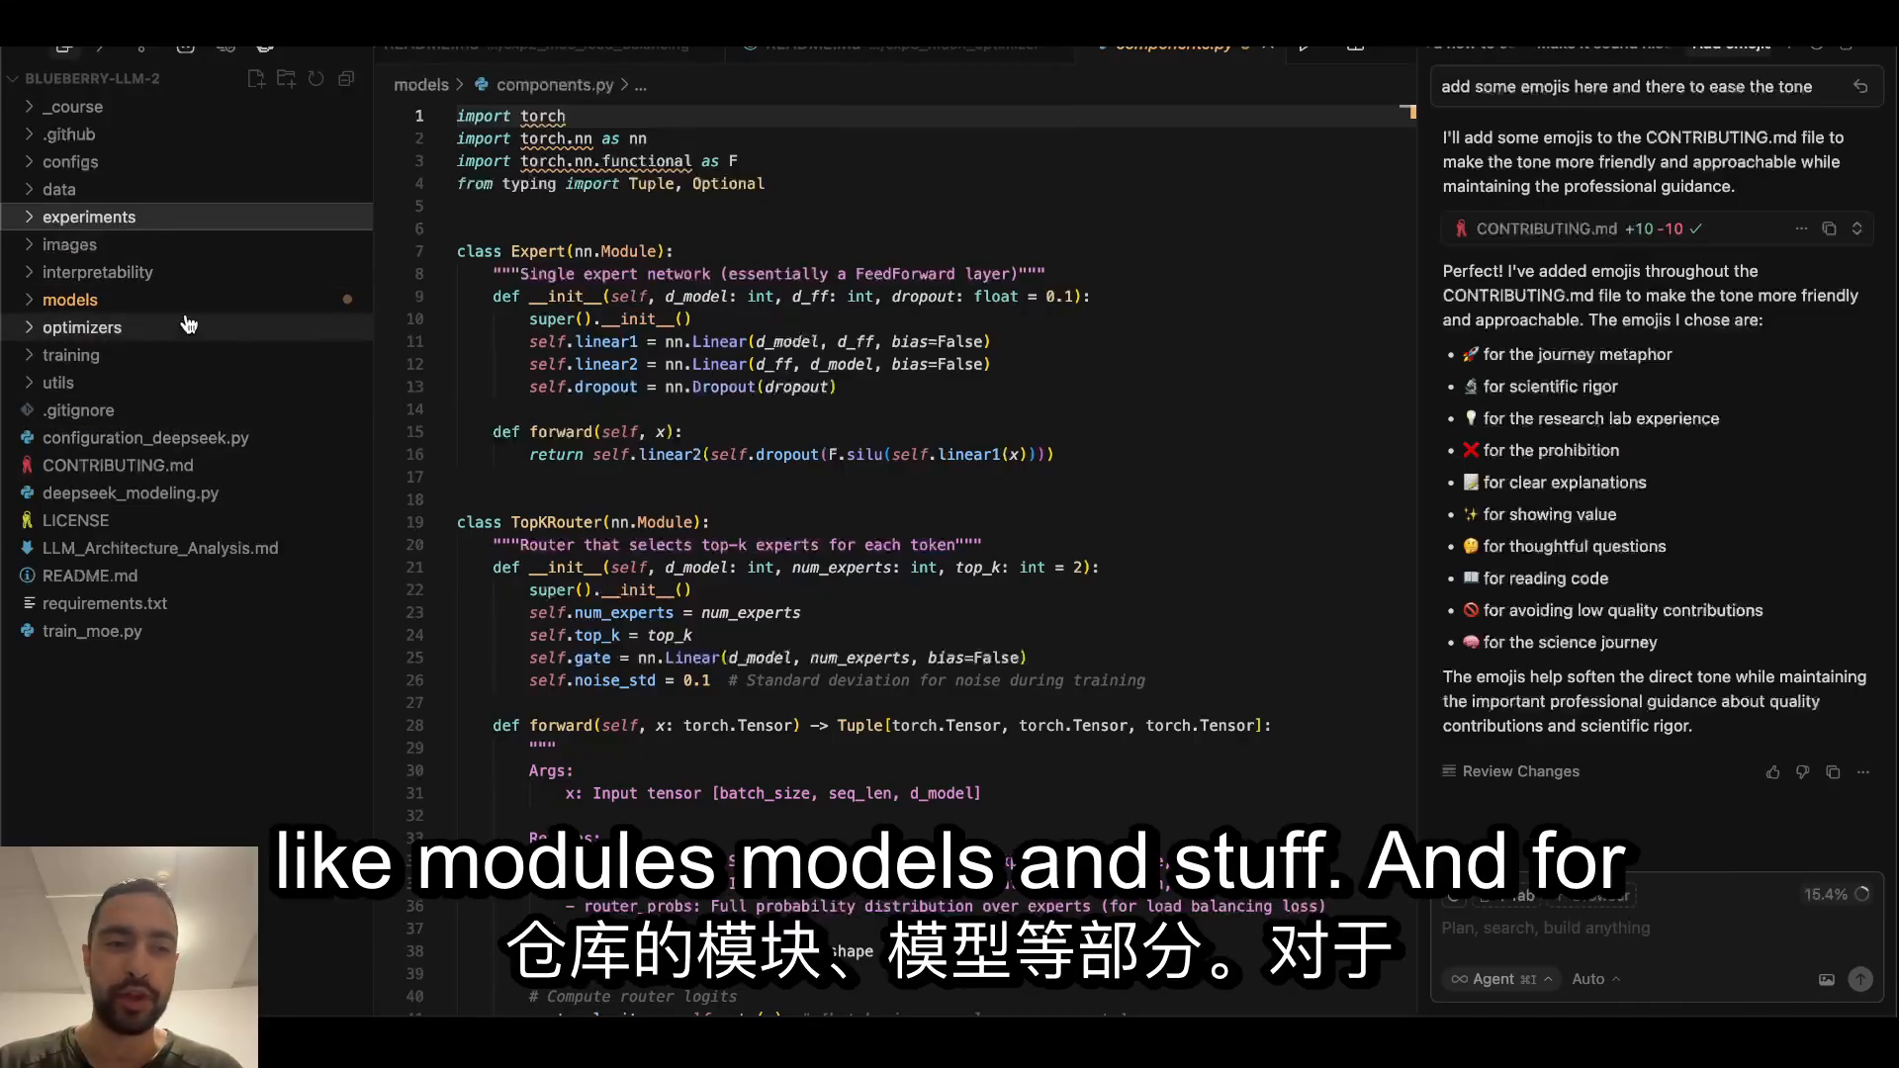
{"action": "left_click", "coordinate": [90, 216]}
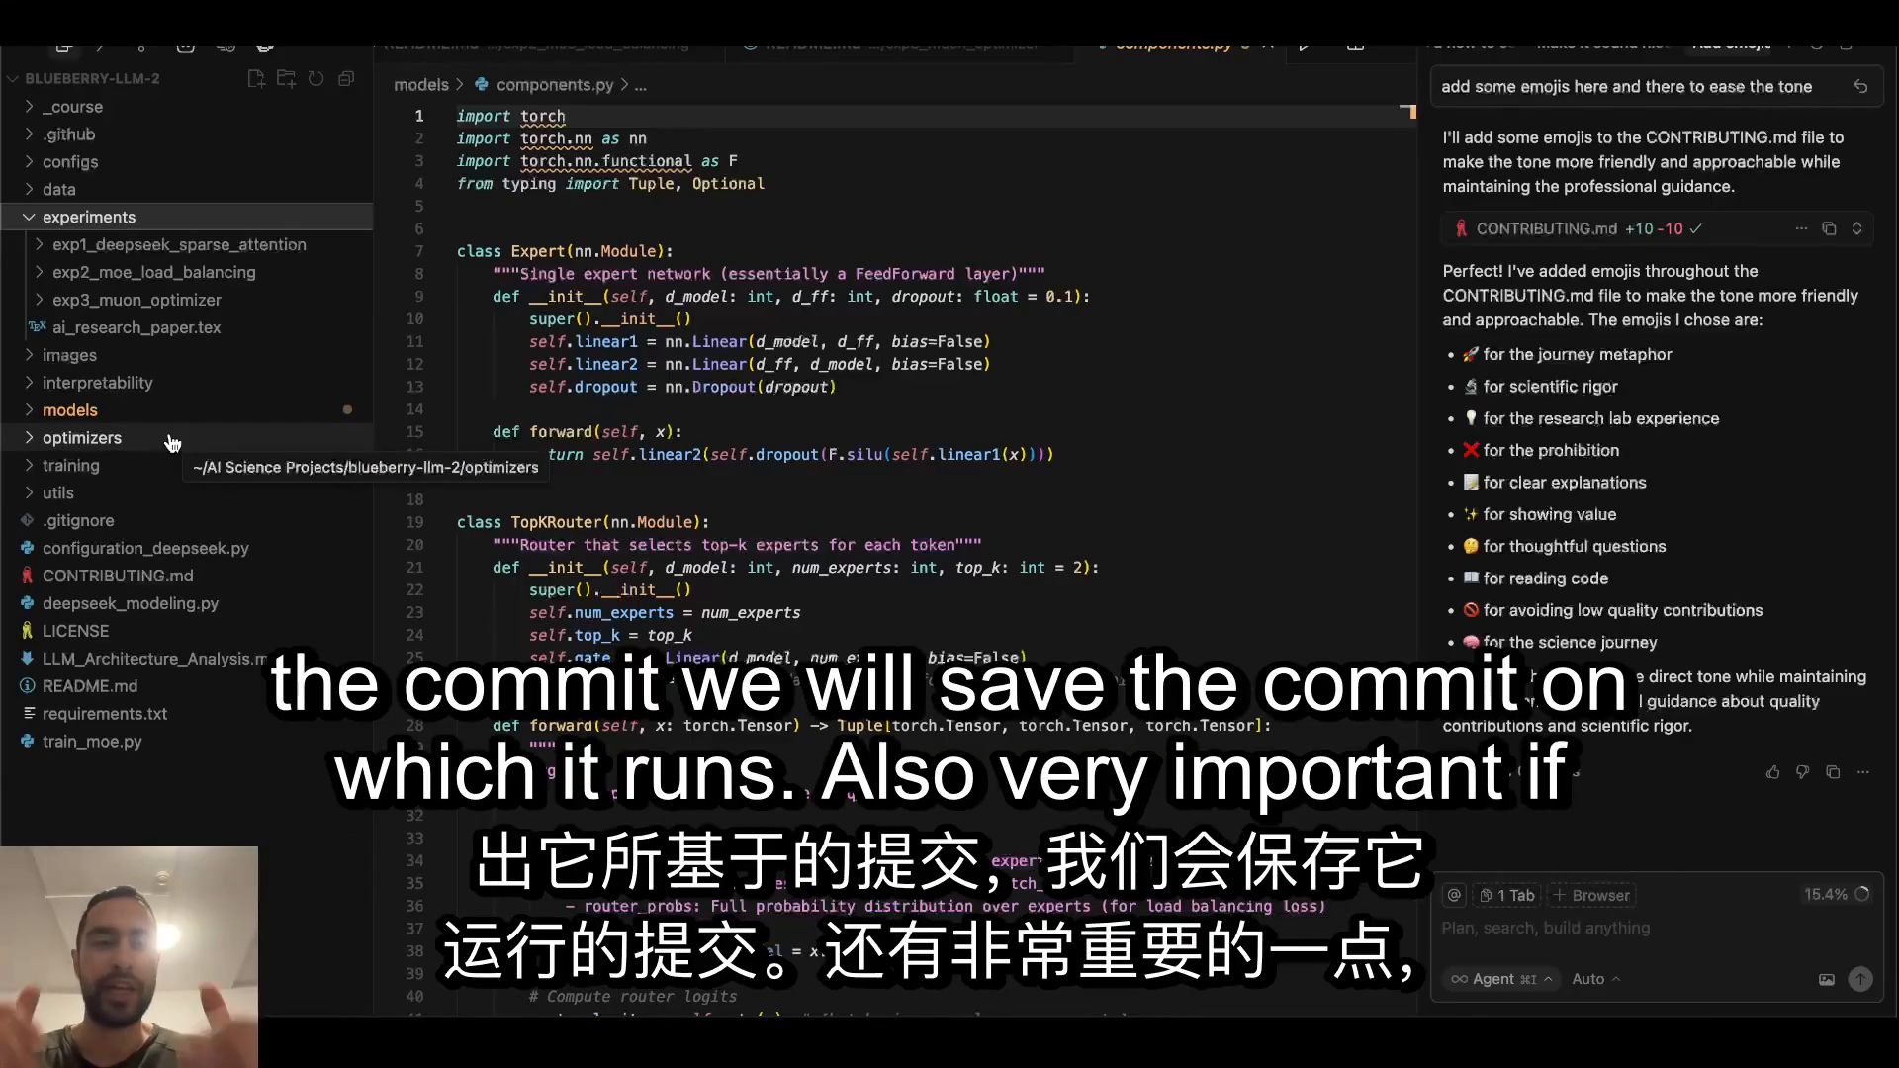
{"action": "left_click", "coordinate": [118, 575]}
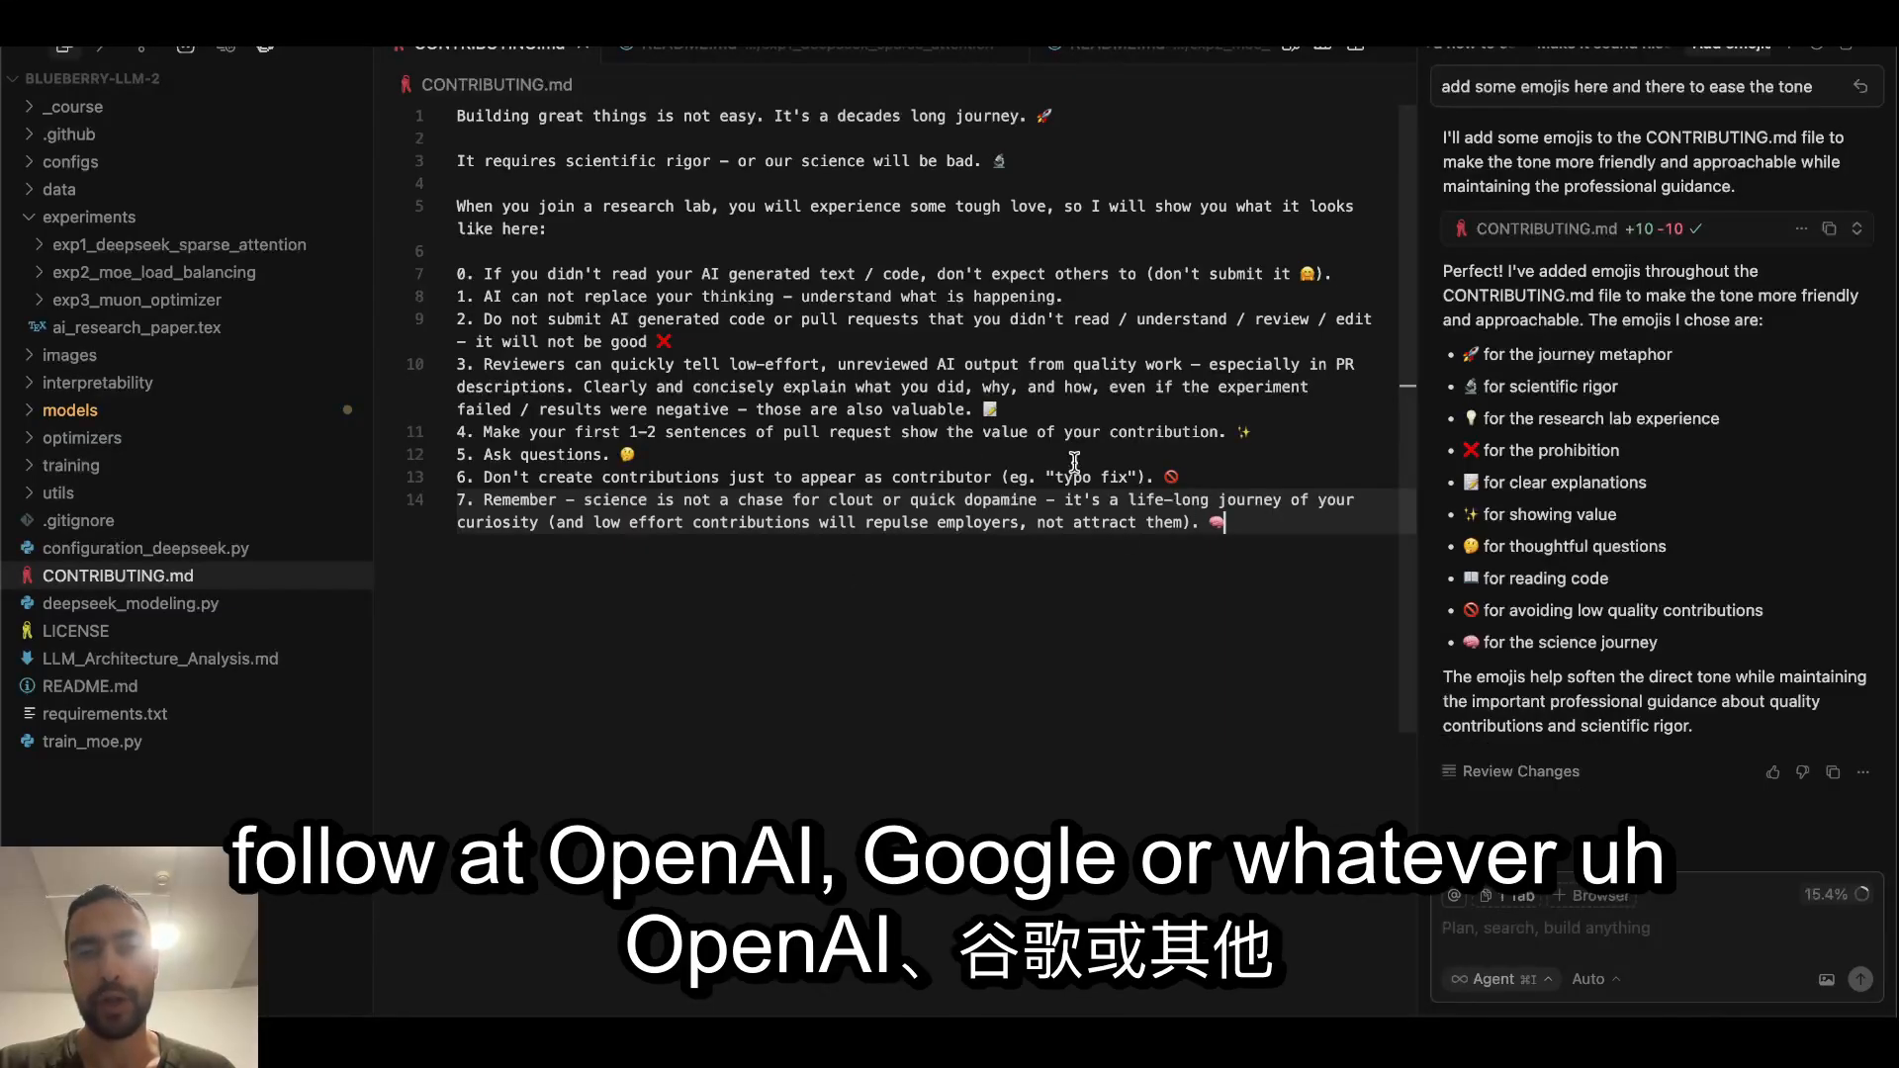
{"action": "mouse_move", "coordinate": [934, 295]}
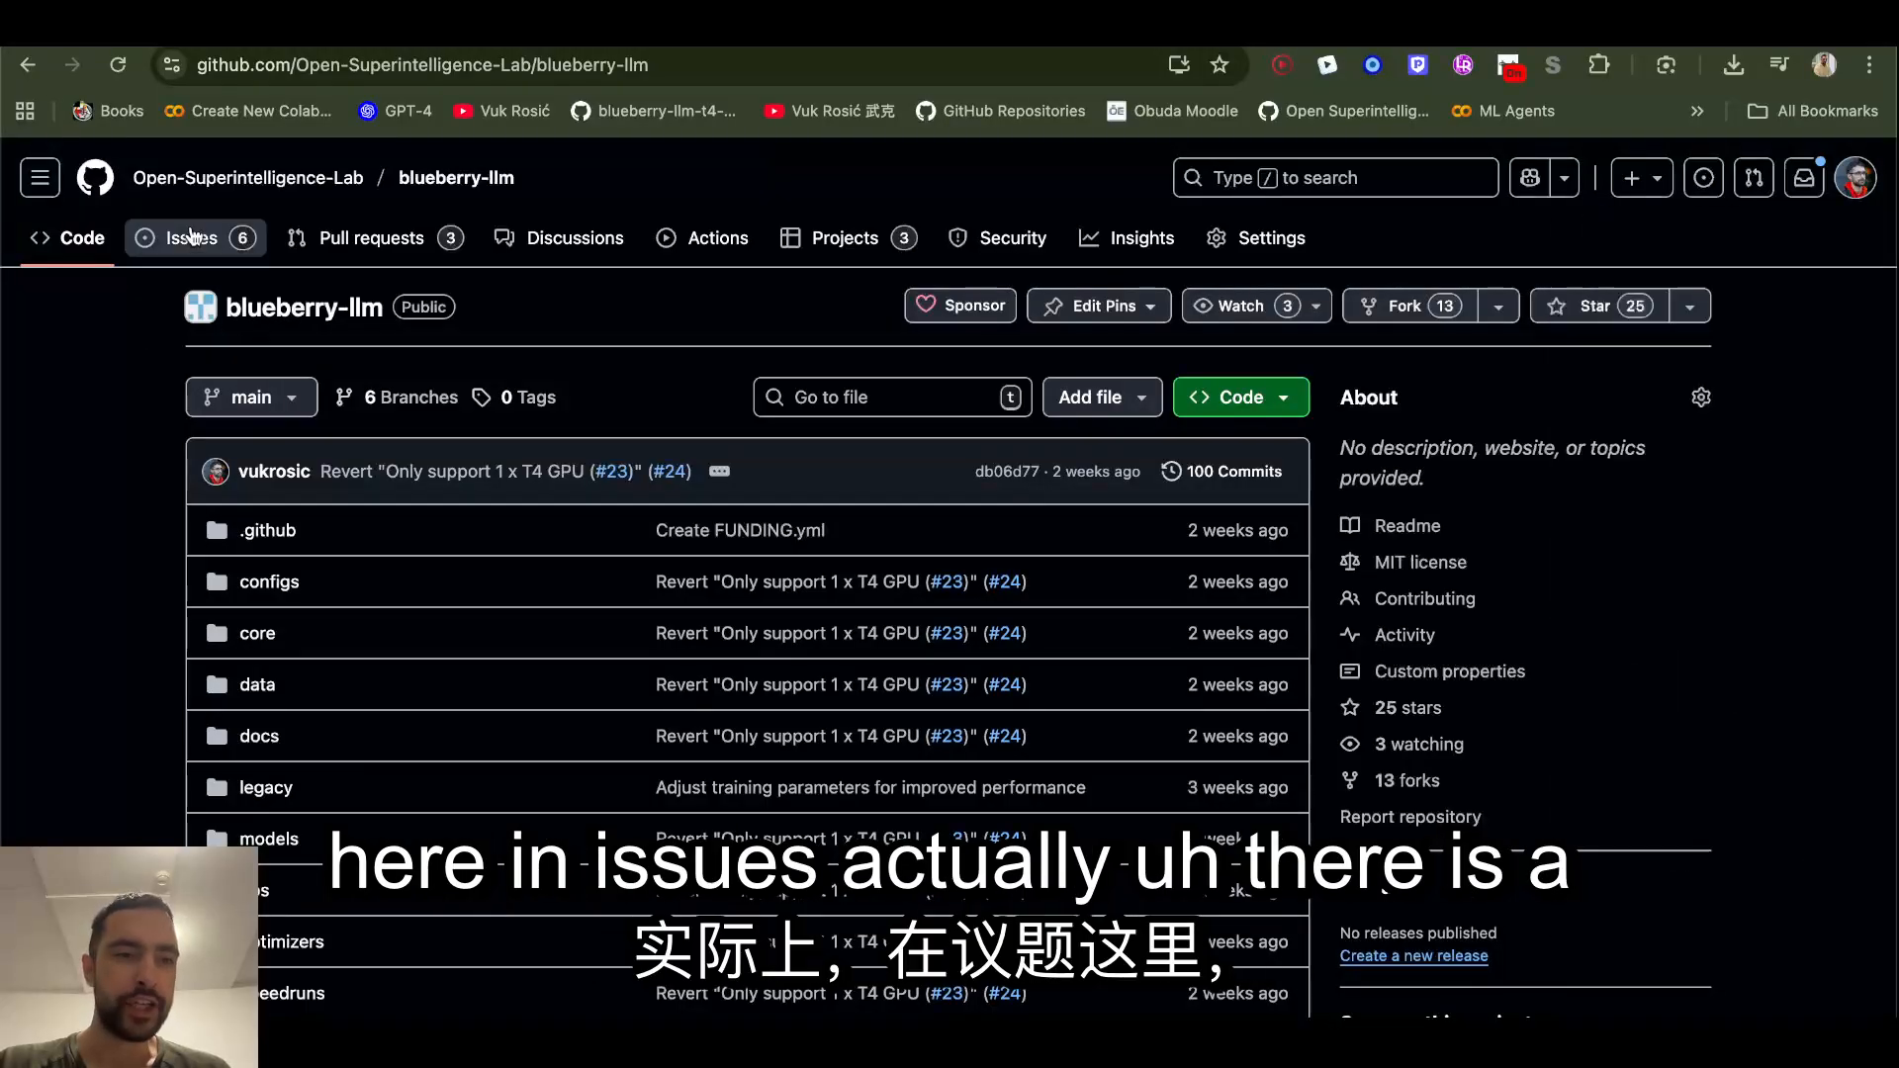
Step: Open GitHub issue #19 on when Mixed Precision (AMP) beats FP32 on T4
{"action": "left_click", "coordinate": [191, 237]}
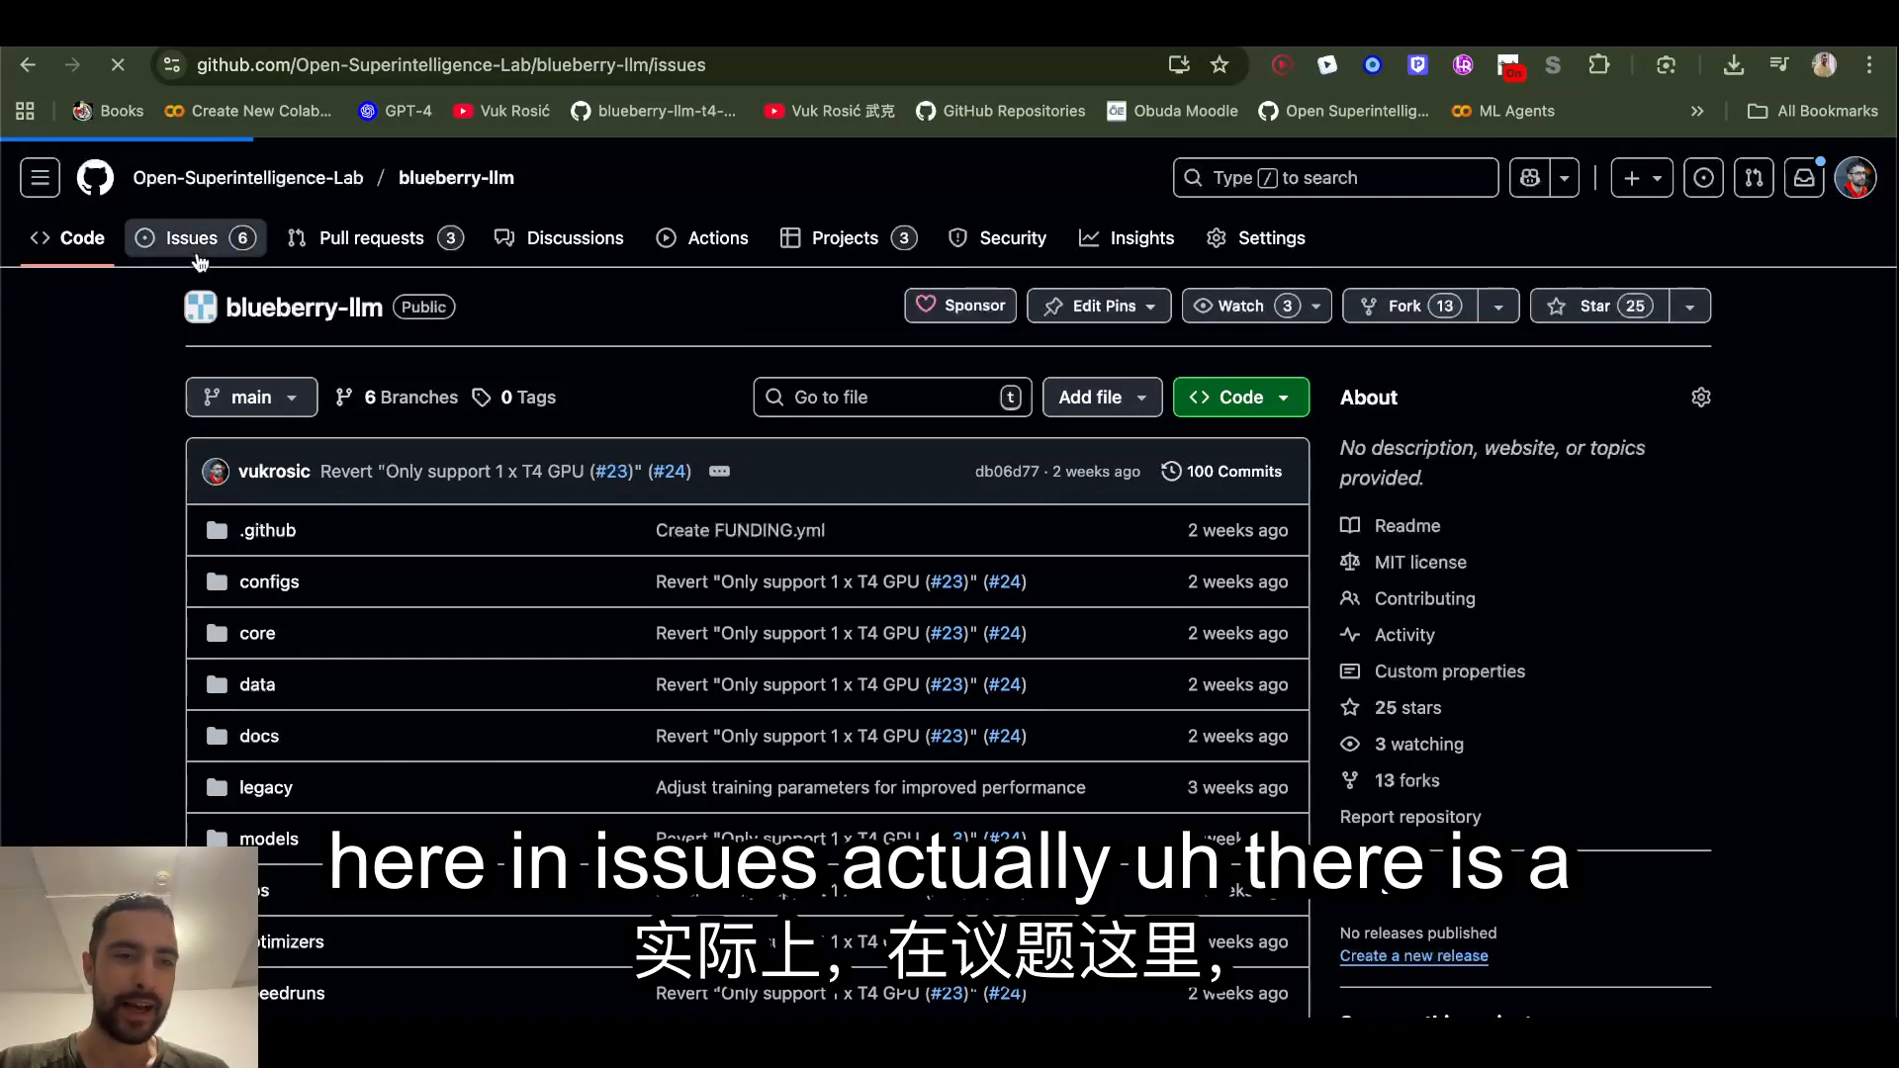
{"action": "left_click", "coordinate": [190, 237]}
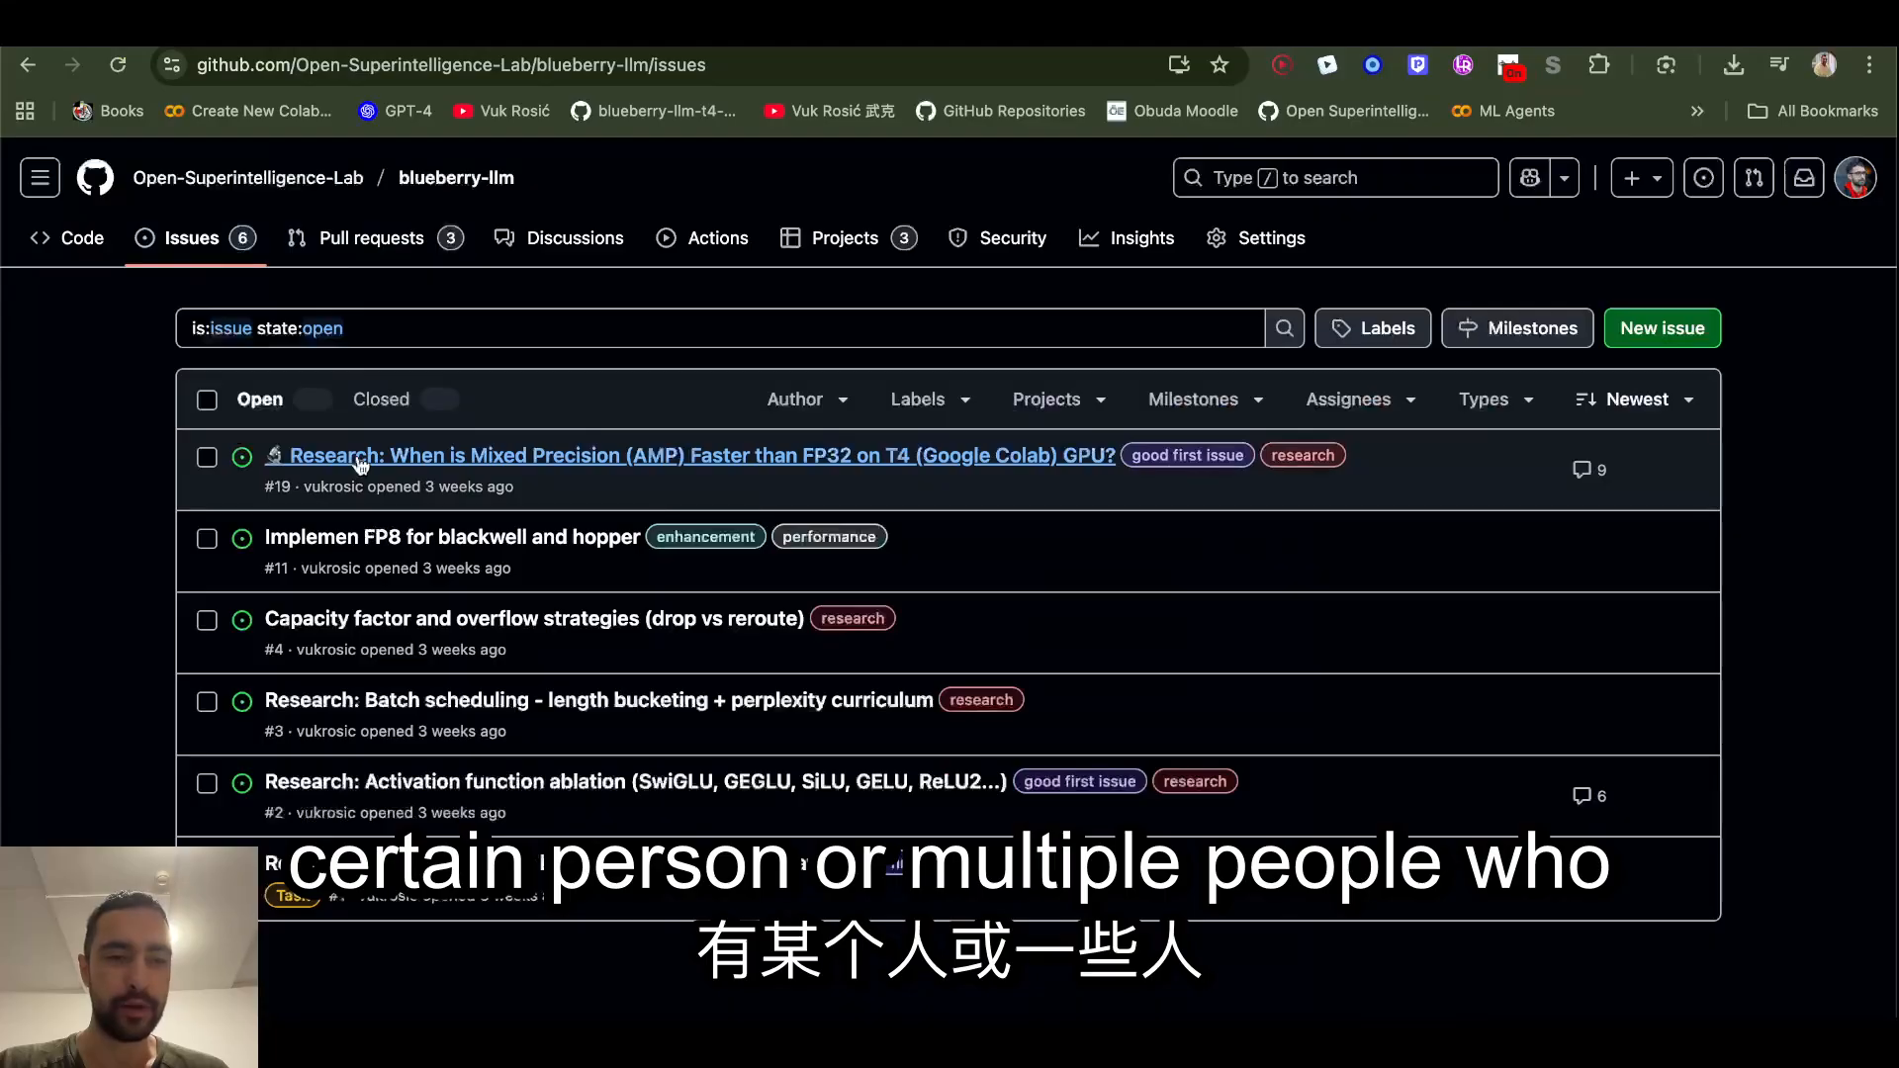
{"action": "mouse_move", "coordinate": [690, 453]}
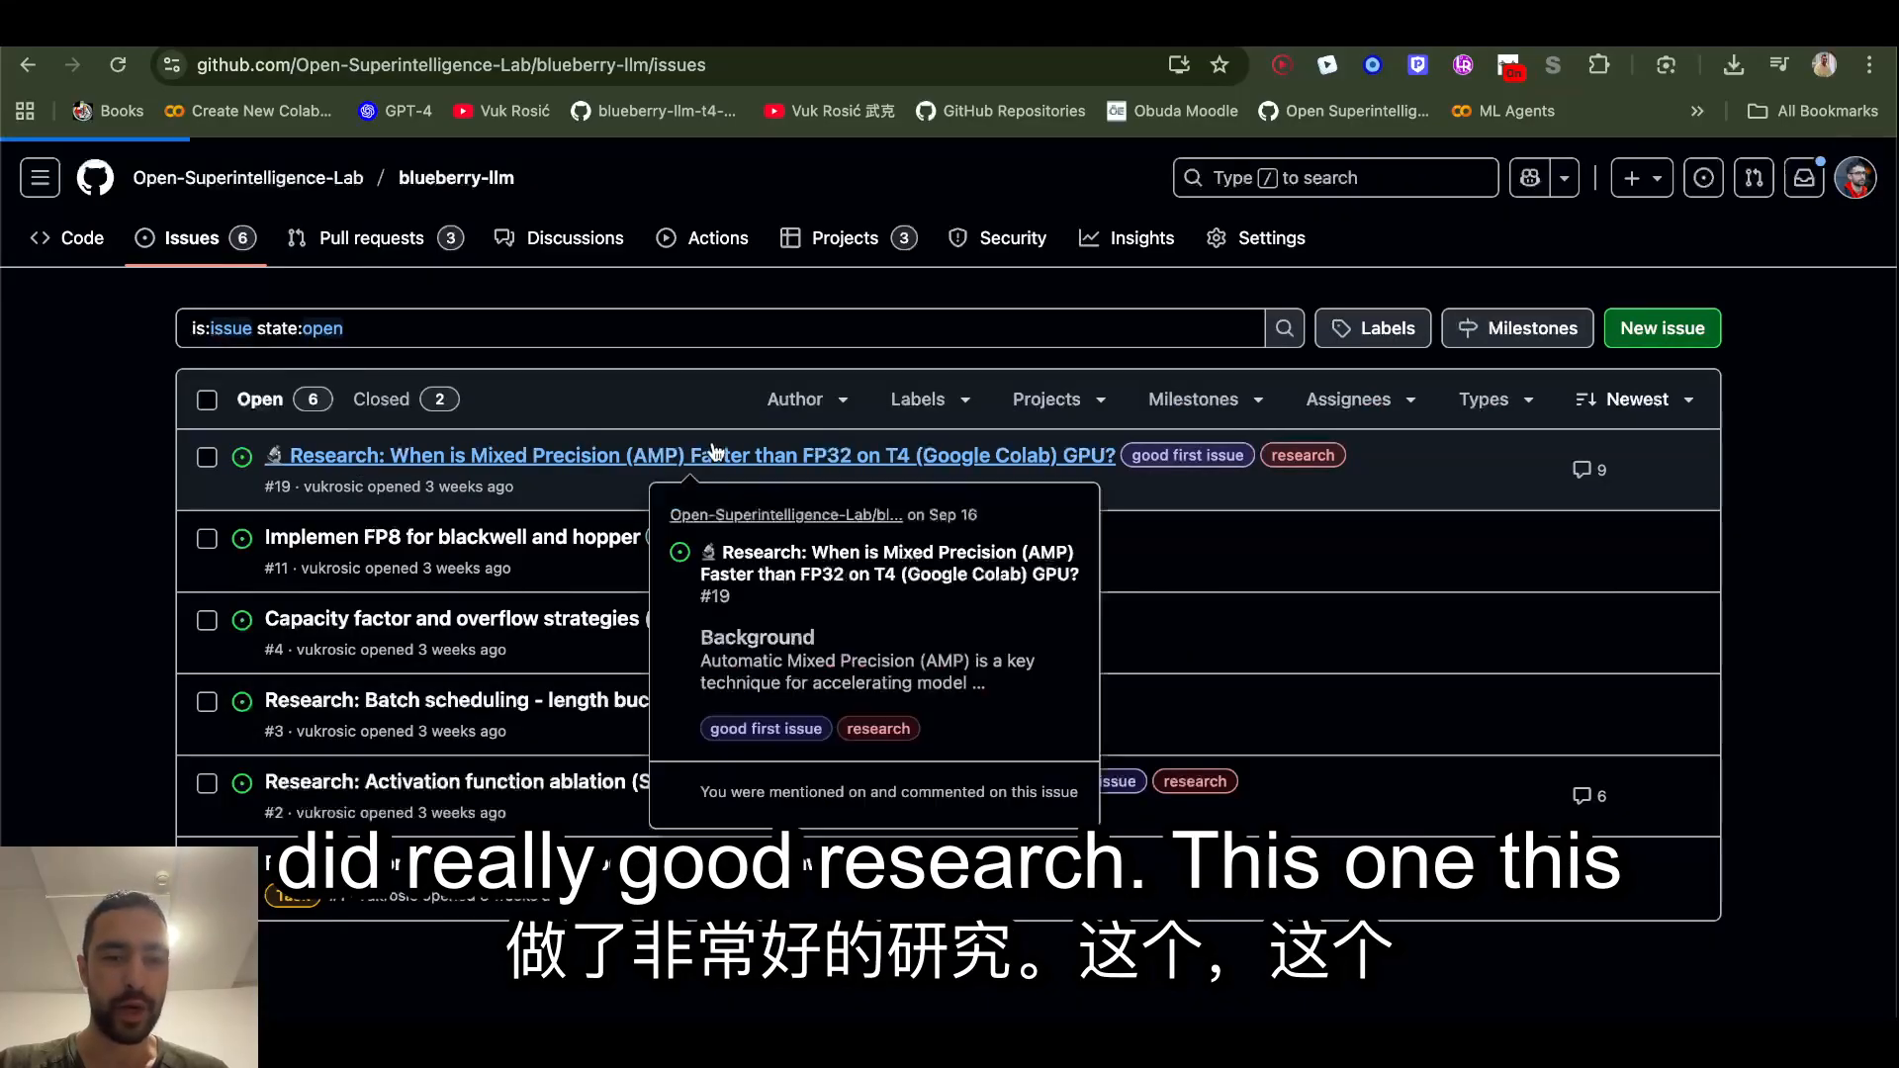
{"action": "left_click", "coordinate": [690, 455]}
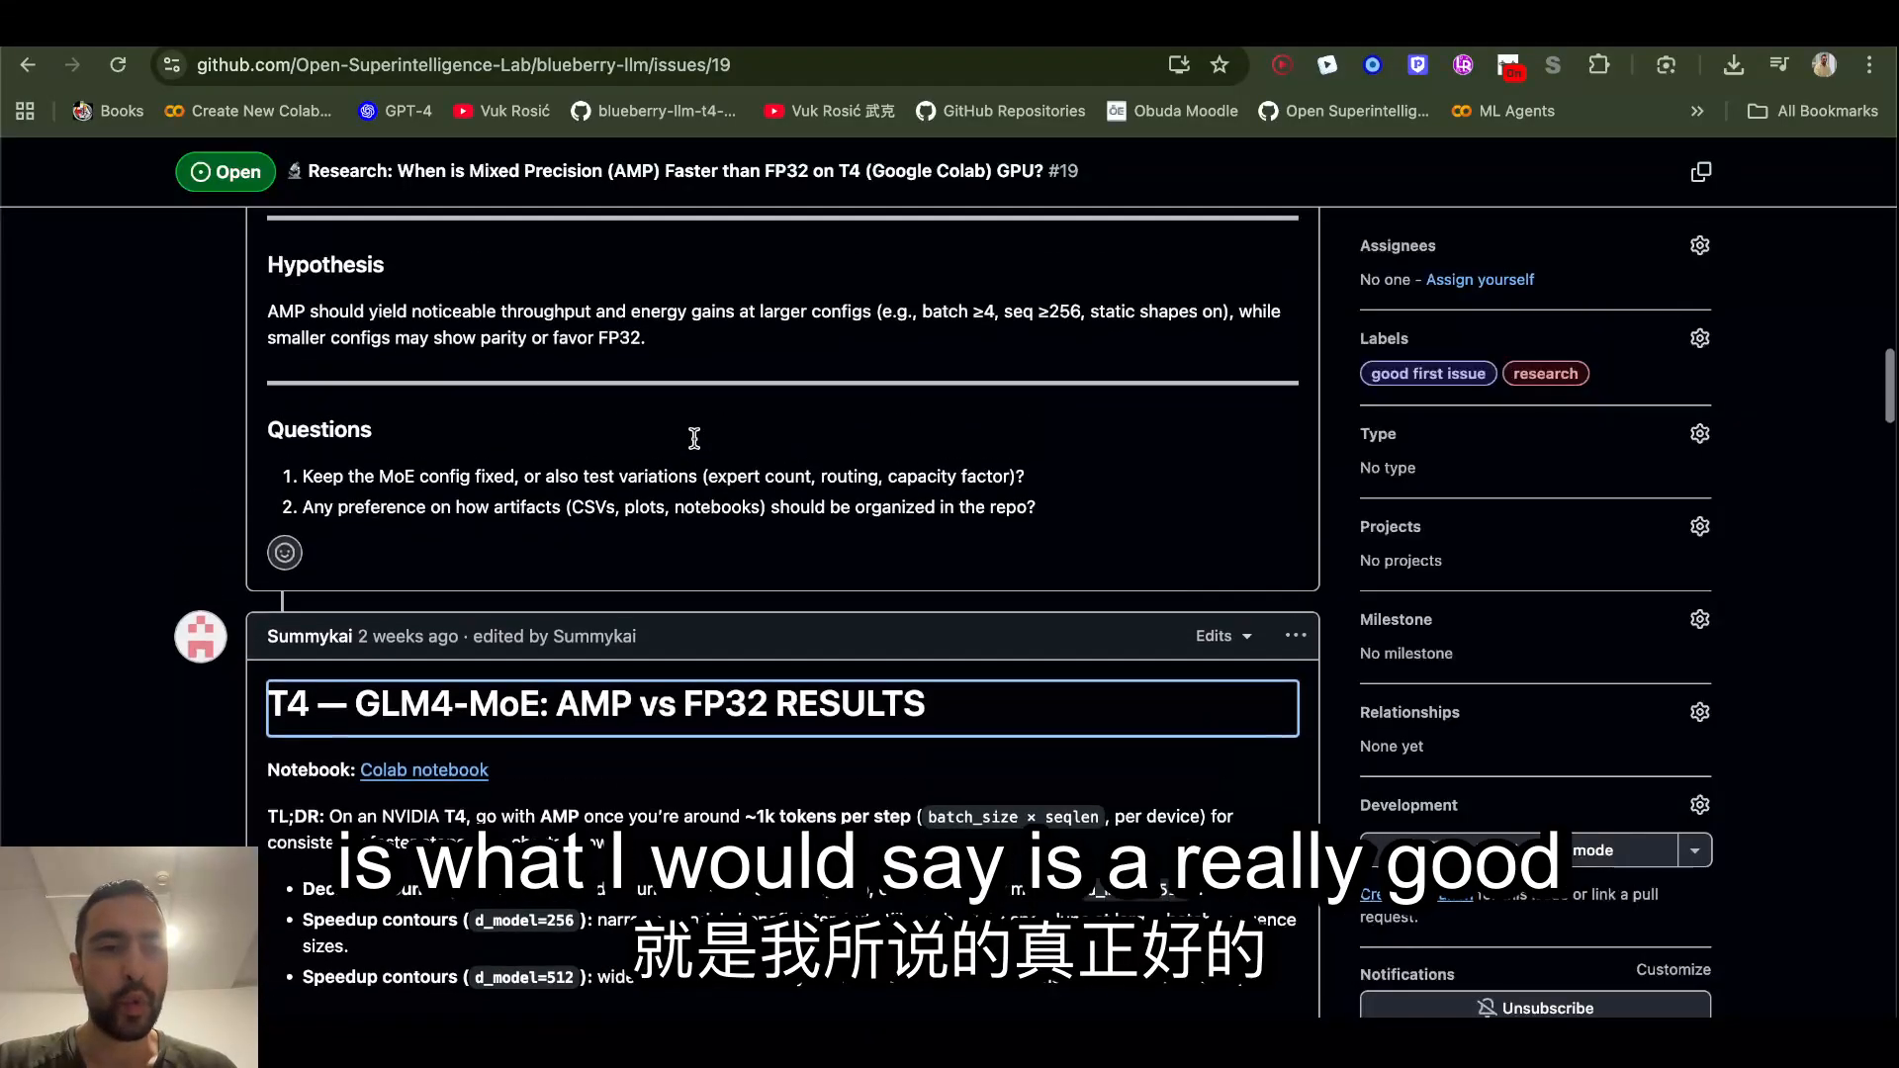
Step: Scroll through the AMP versus FP32 results comment and its charts
{"action": "scroll", "scroll_direction": "down", "scroll_amount": 3}
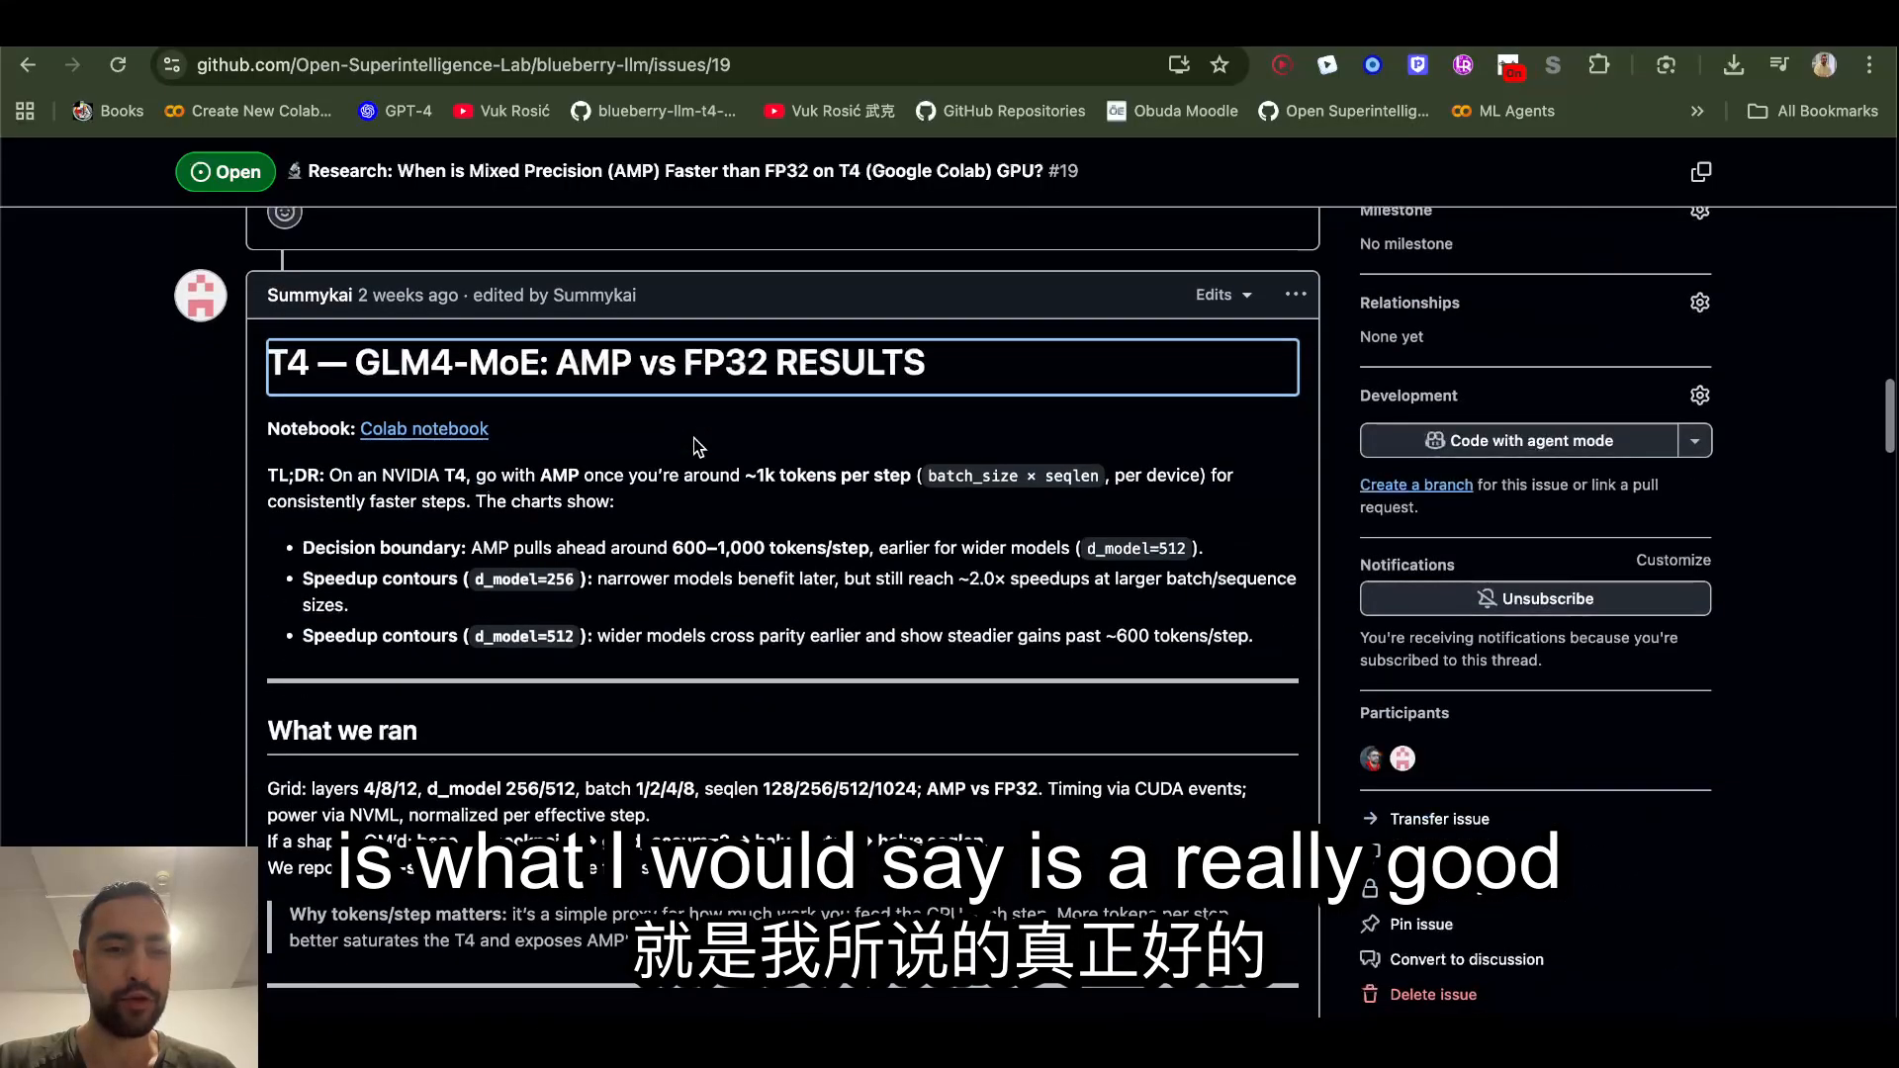
{"action": "scroll", "scroll_direction": "down", "scroll_amount": 3}
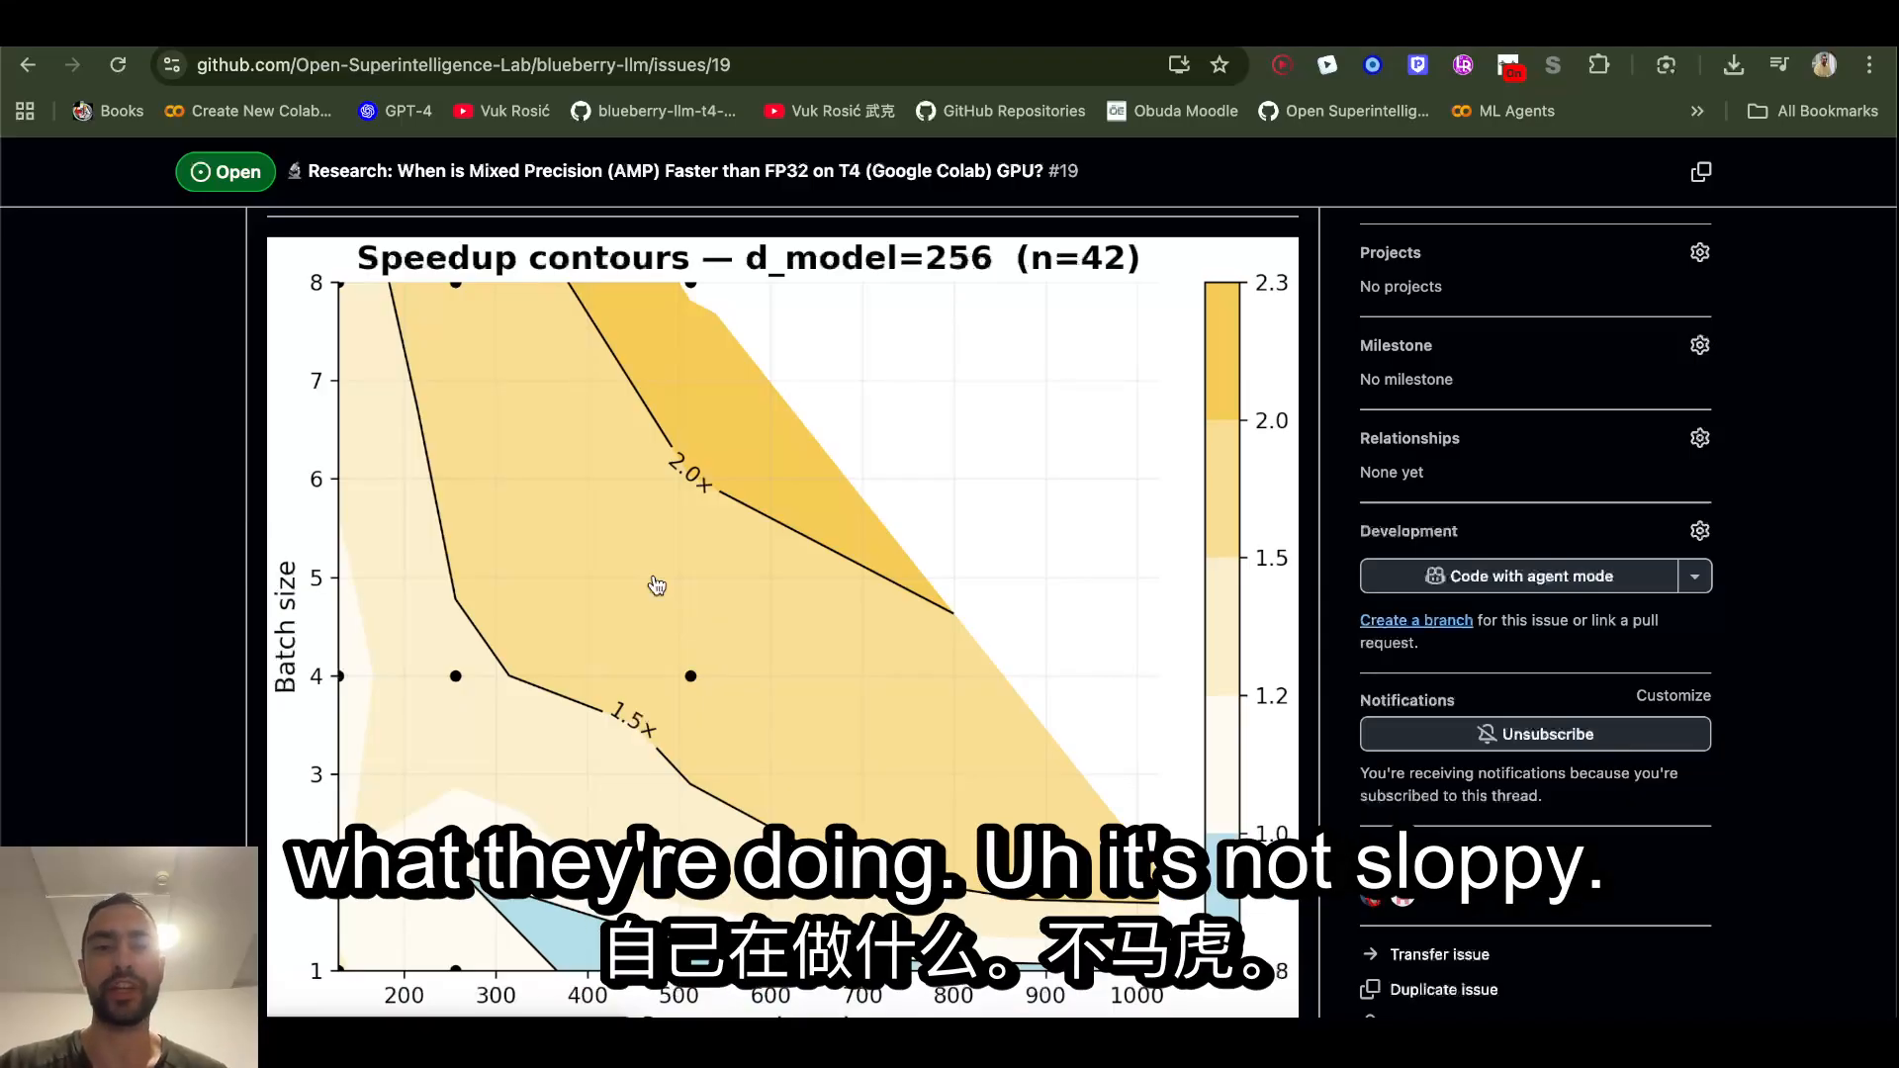
{"action": "scroll", "scroll_direction": "down", "scroll_amount": 3}
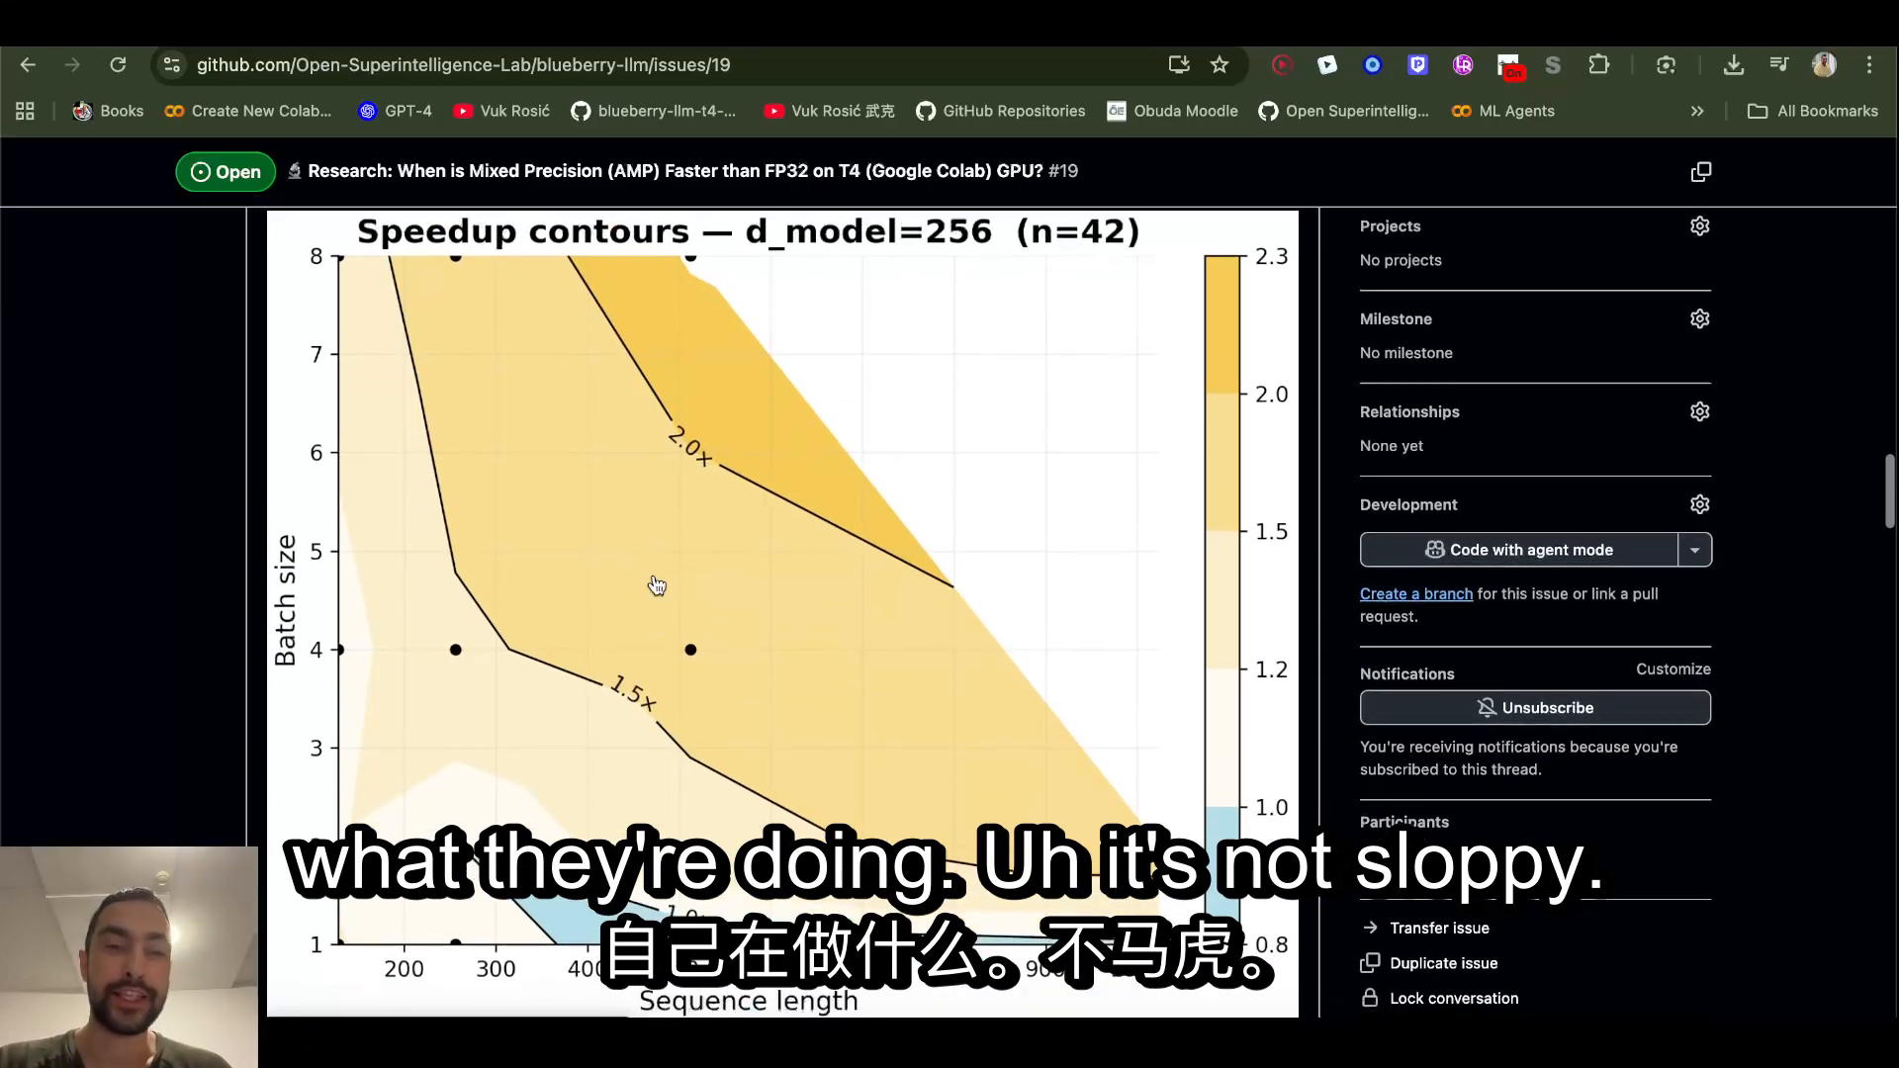
{"action": "scroll", "scroll_direction": "down", "scroll_amount": 3}
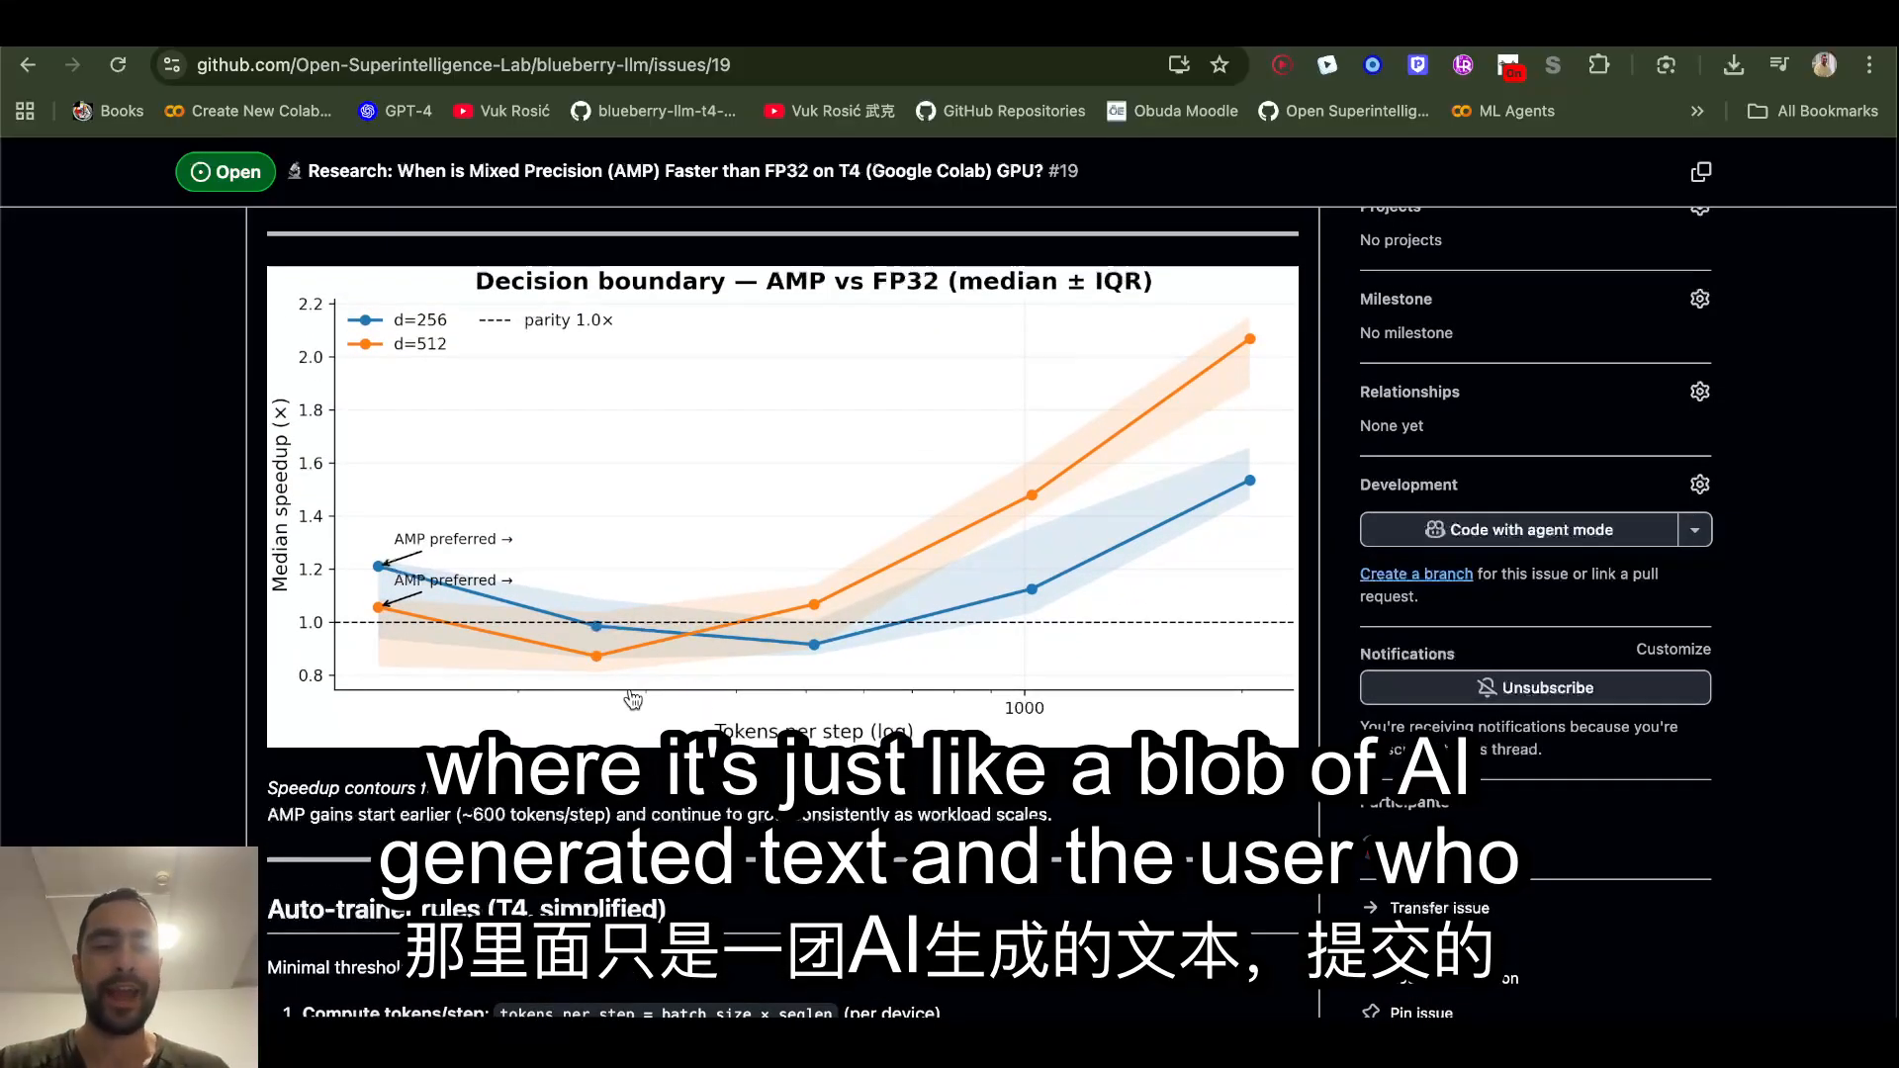
{"action": "scroll", "scroll_direction": "down", "scroll_amount": 3}
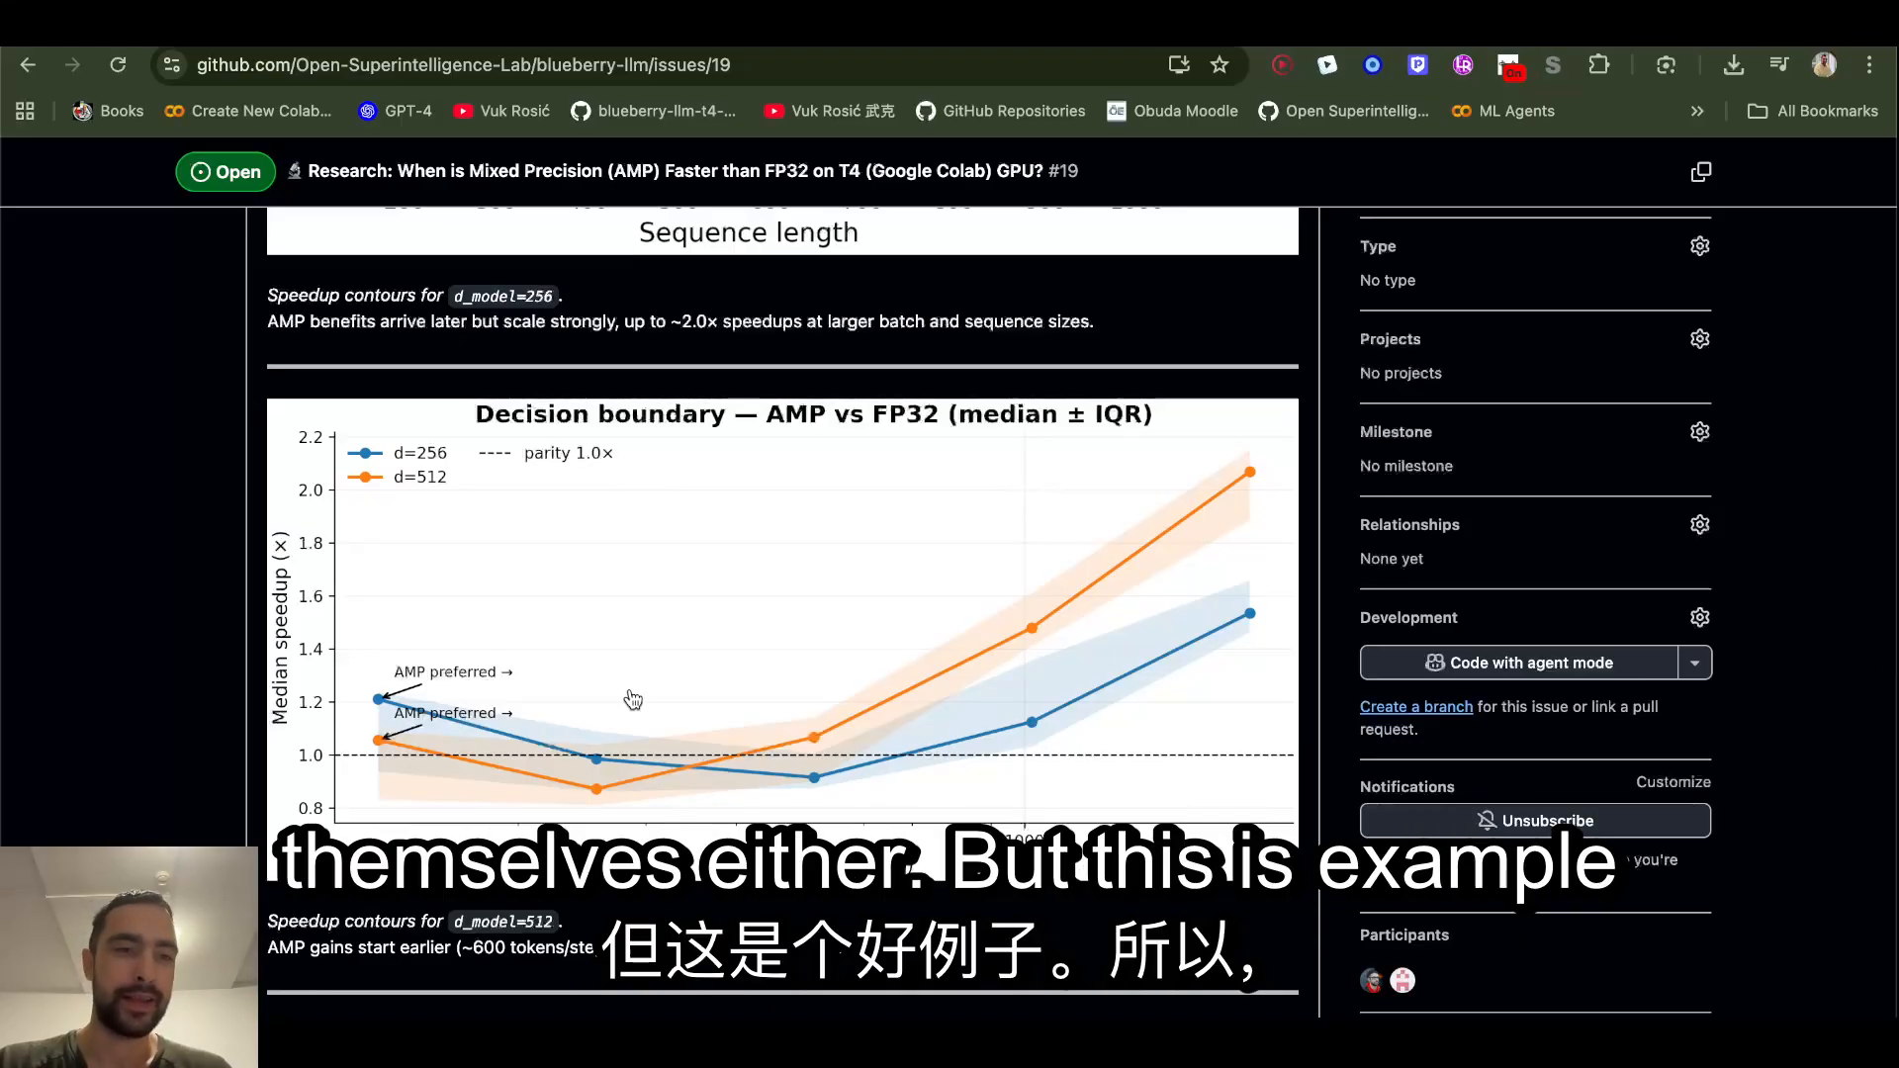
{"action": "scroll", "scroll_direction": "down", "scroll_amount": 3}
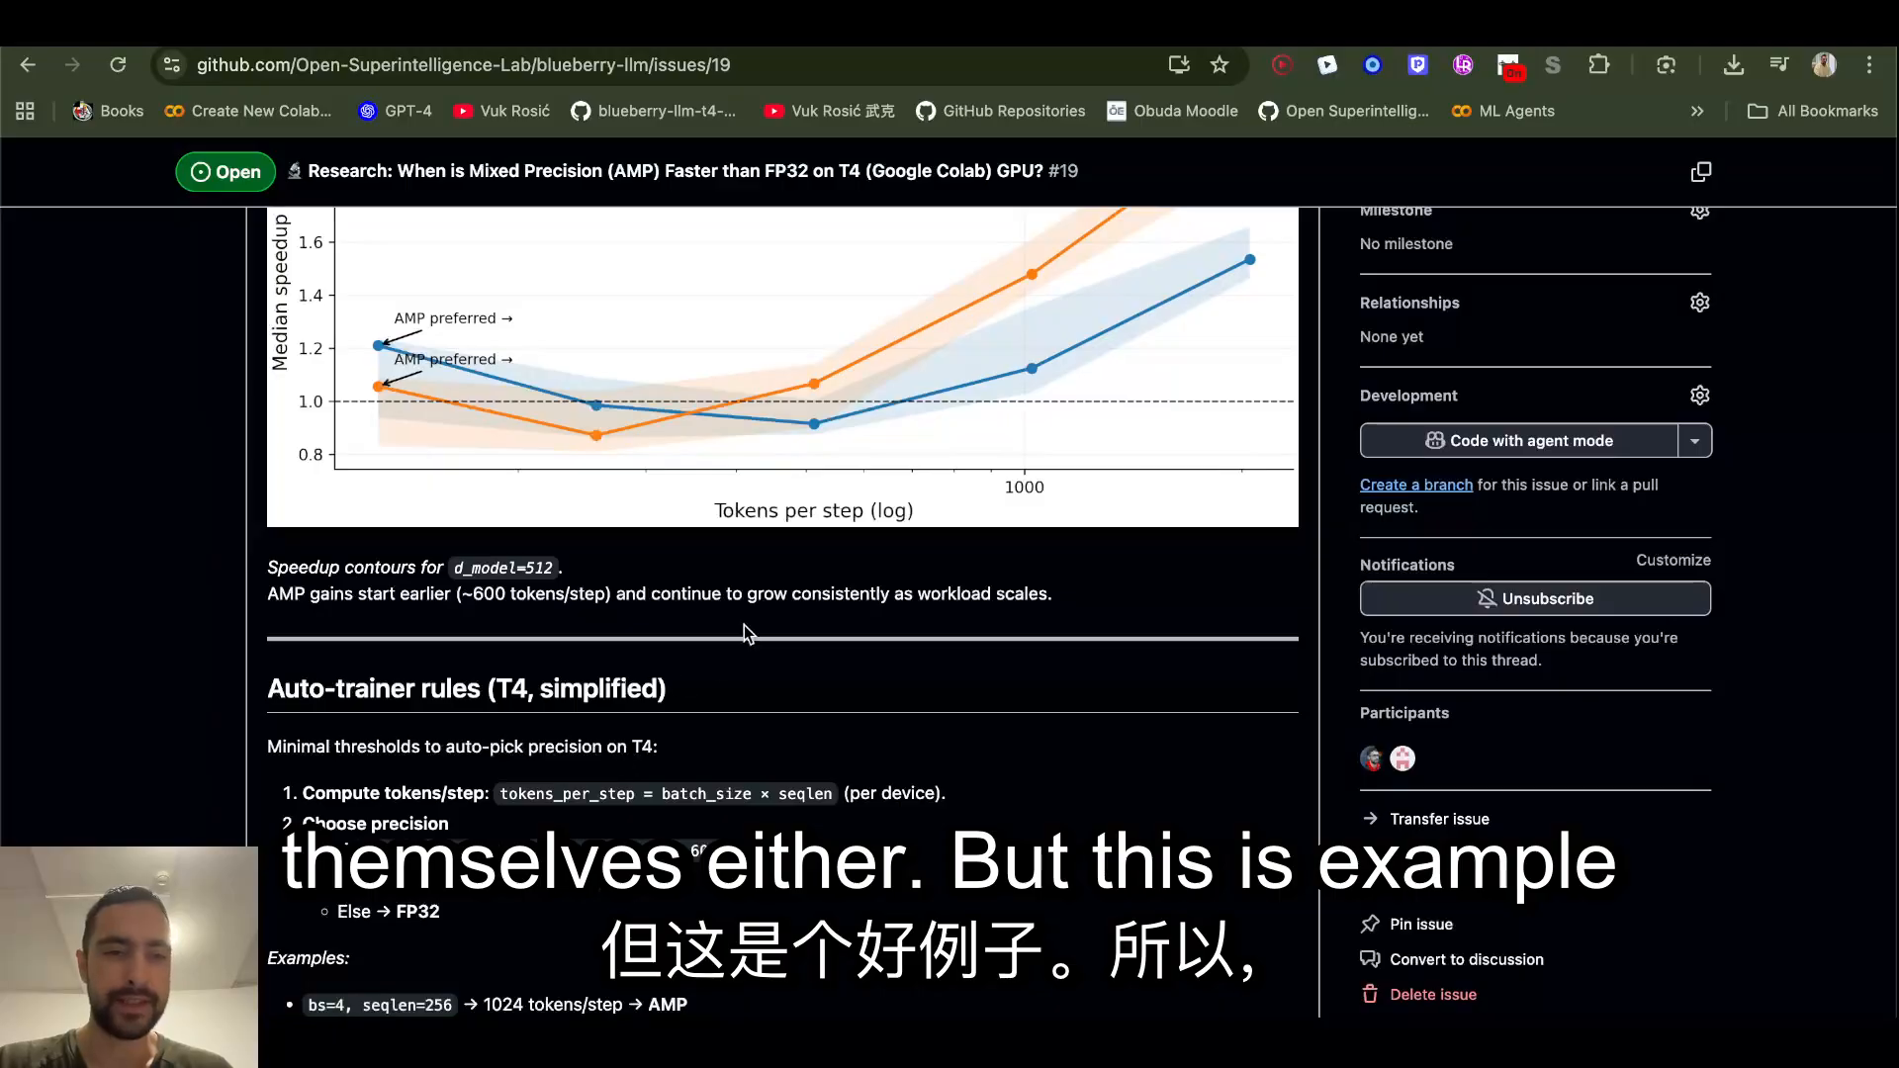
{"action": "scroll", "scroll_direction": "down", "scroll_amount": 3}
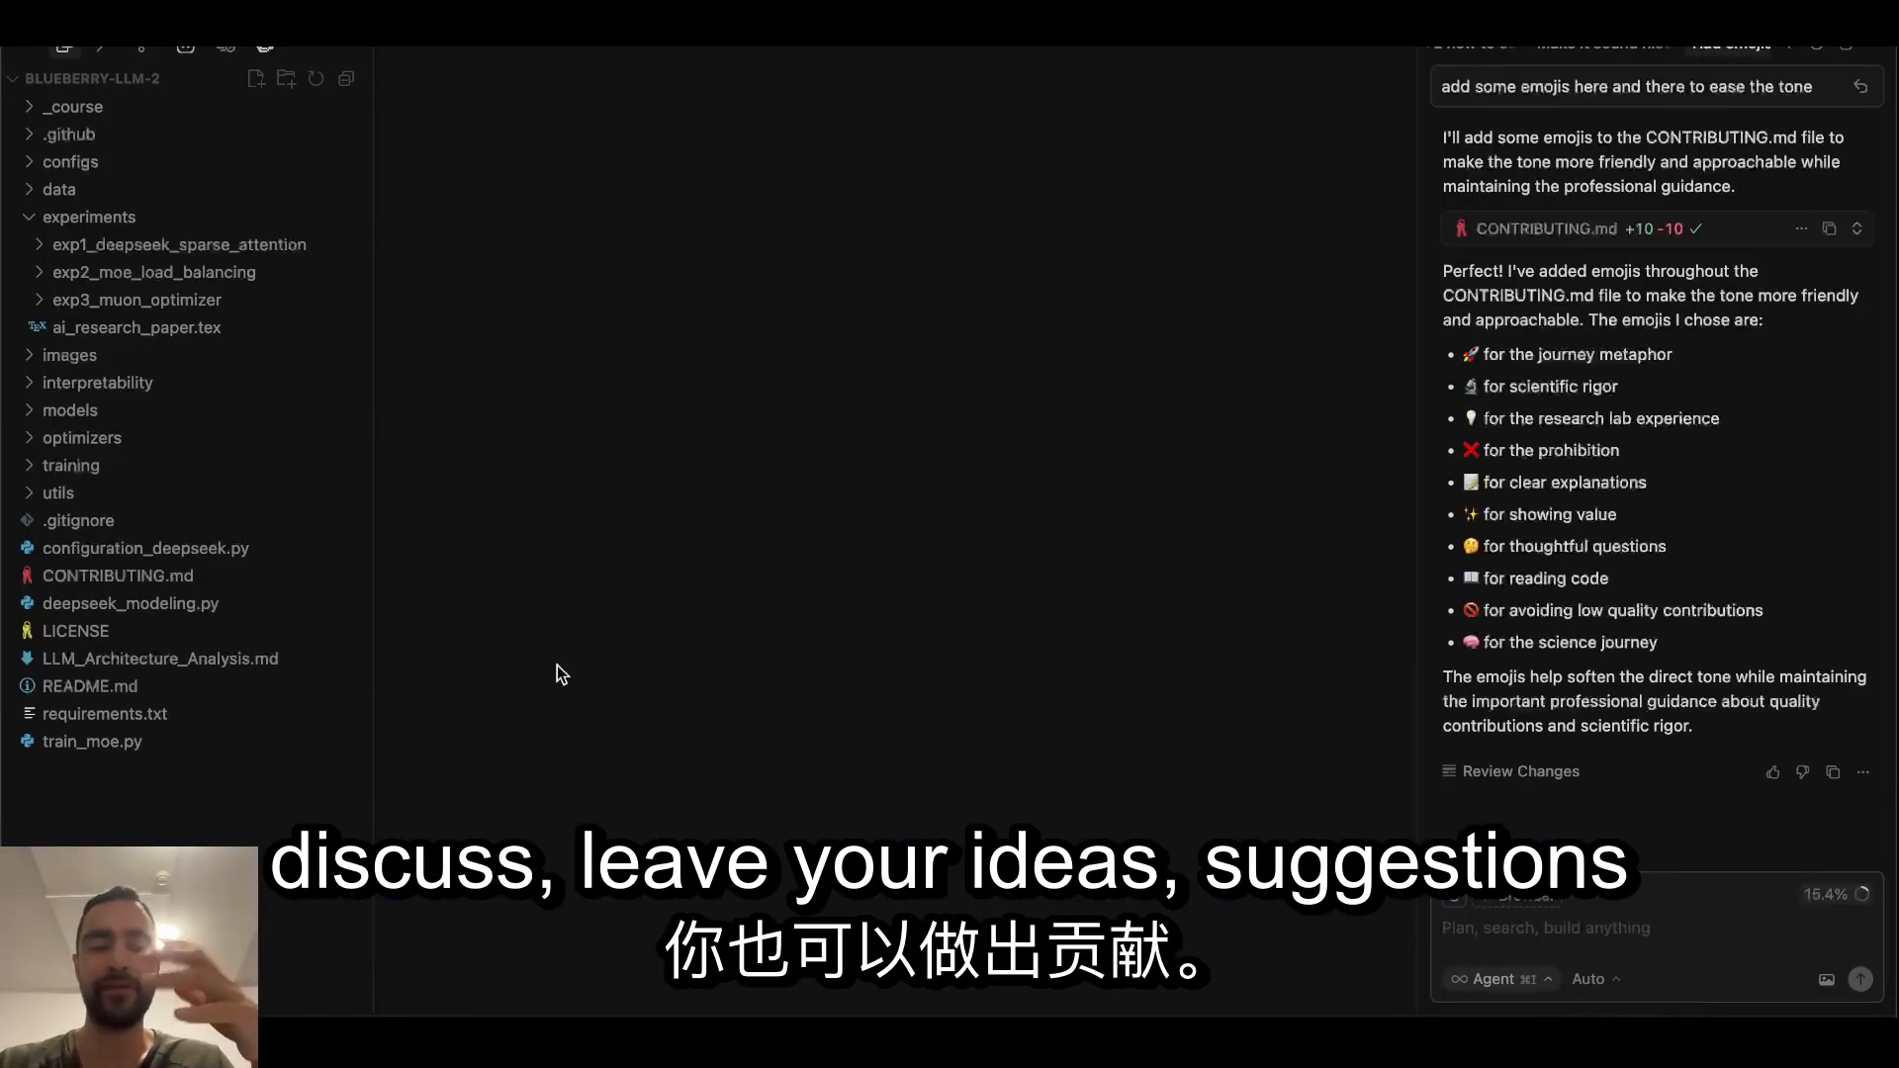
{"action": "mouse_move", "coordinate": [273, 388]}
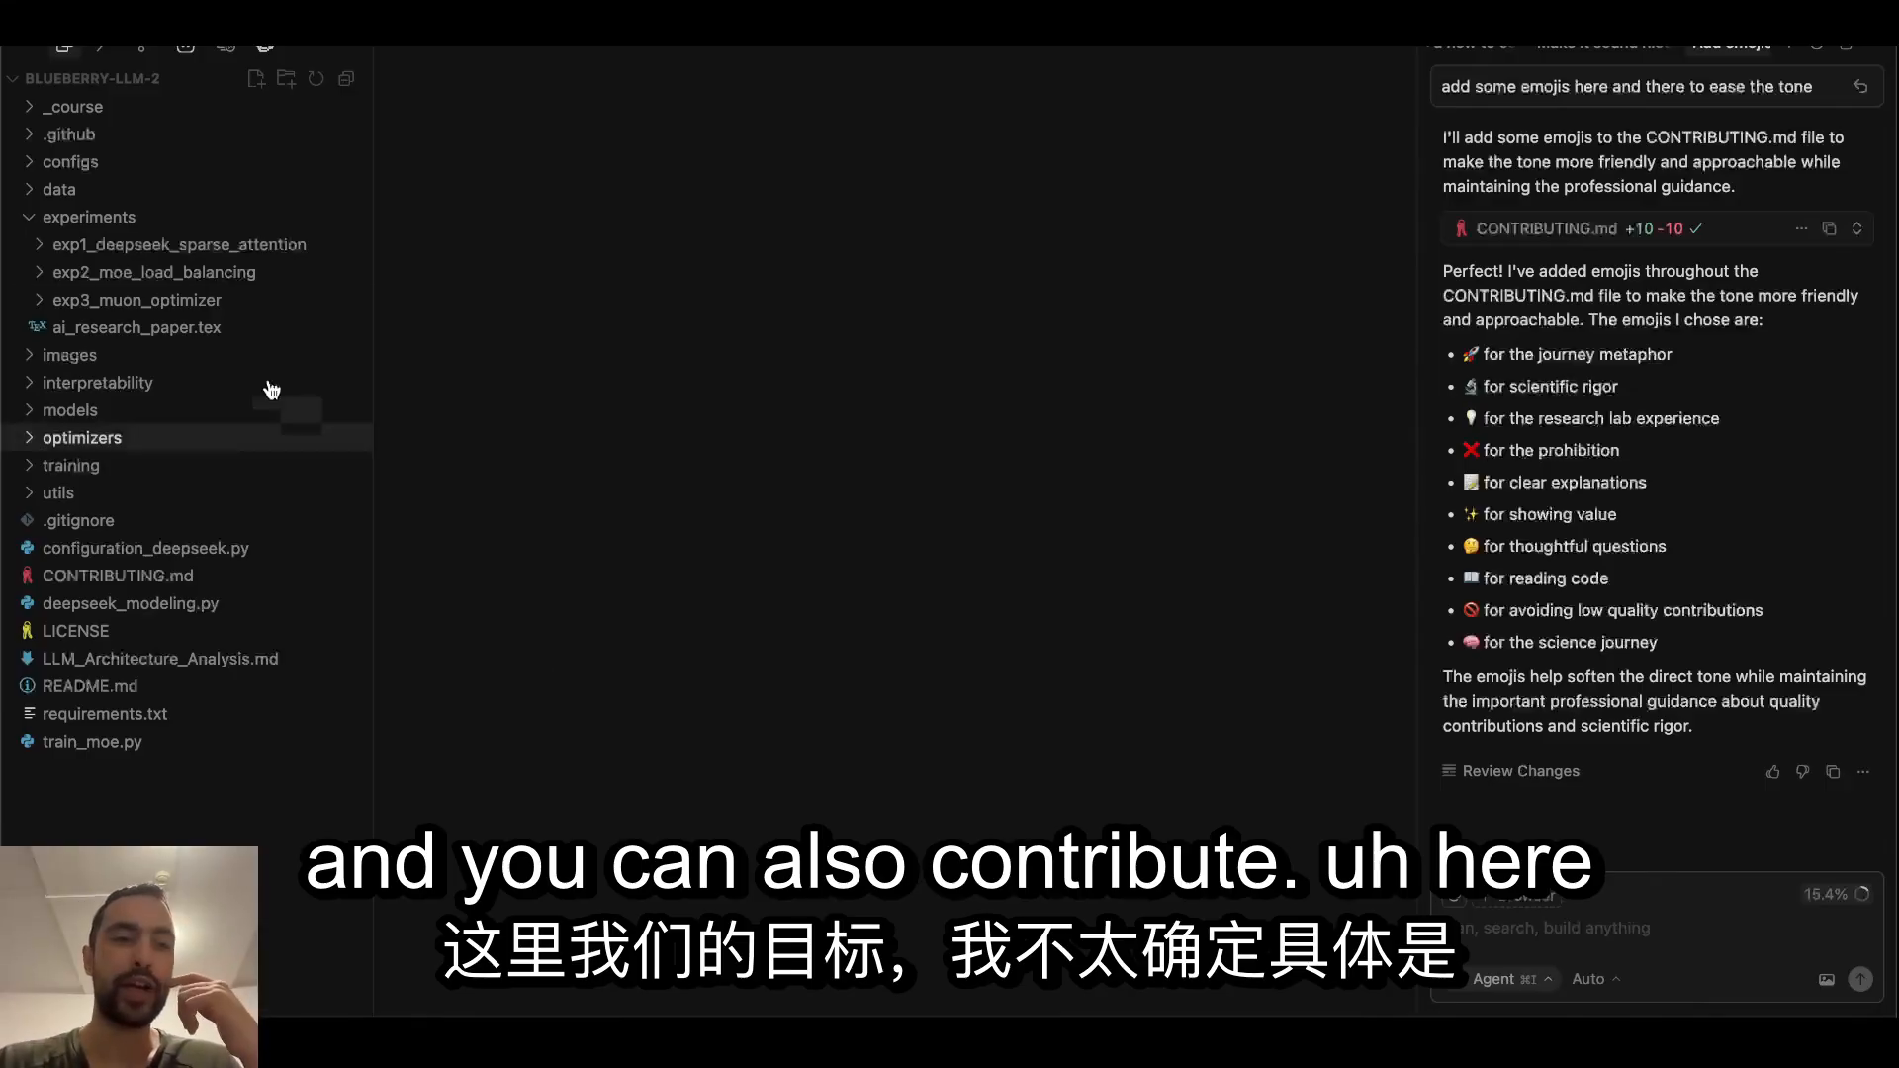
{"action": "mouse_move", "coordinate": [216, 291]}
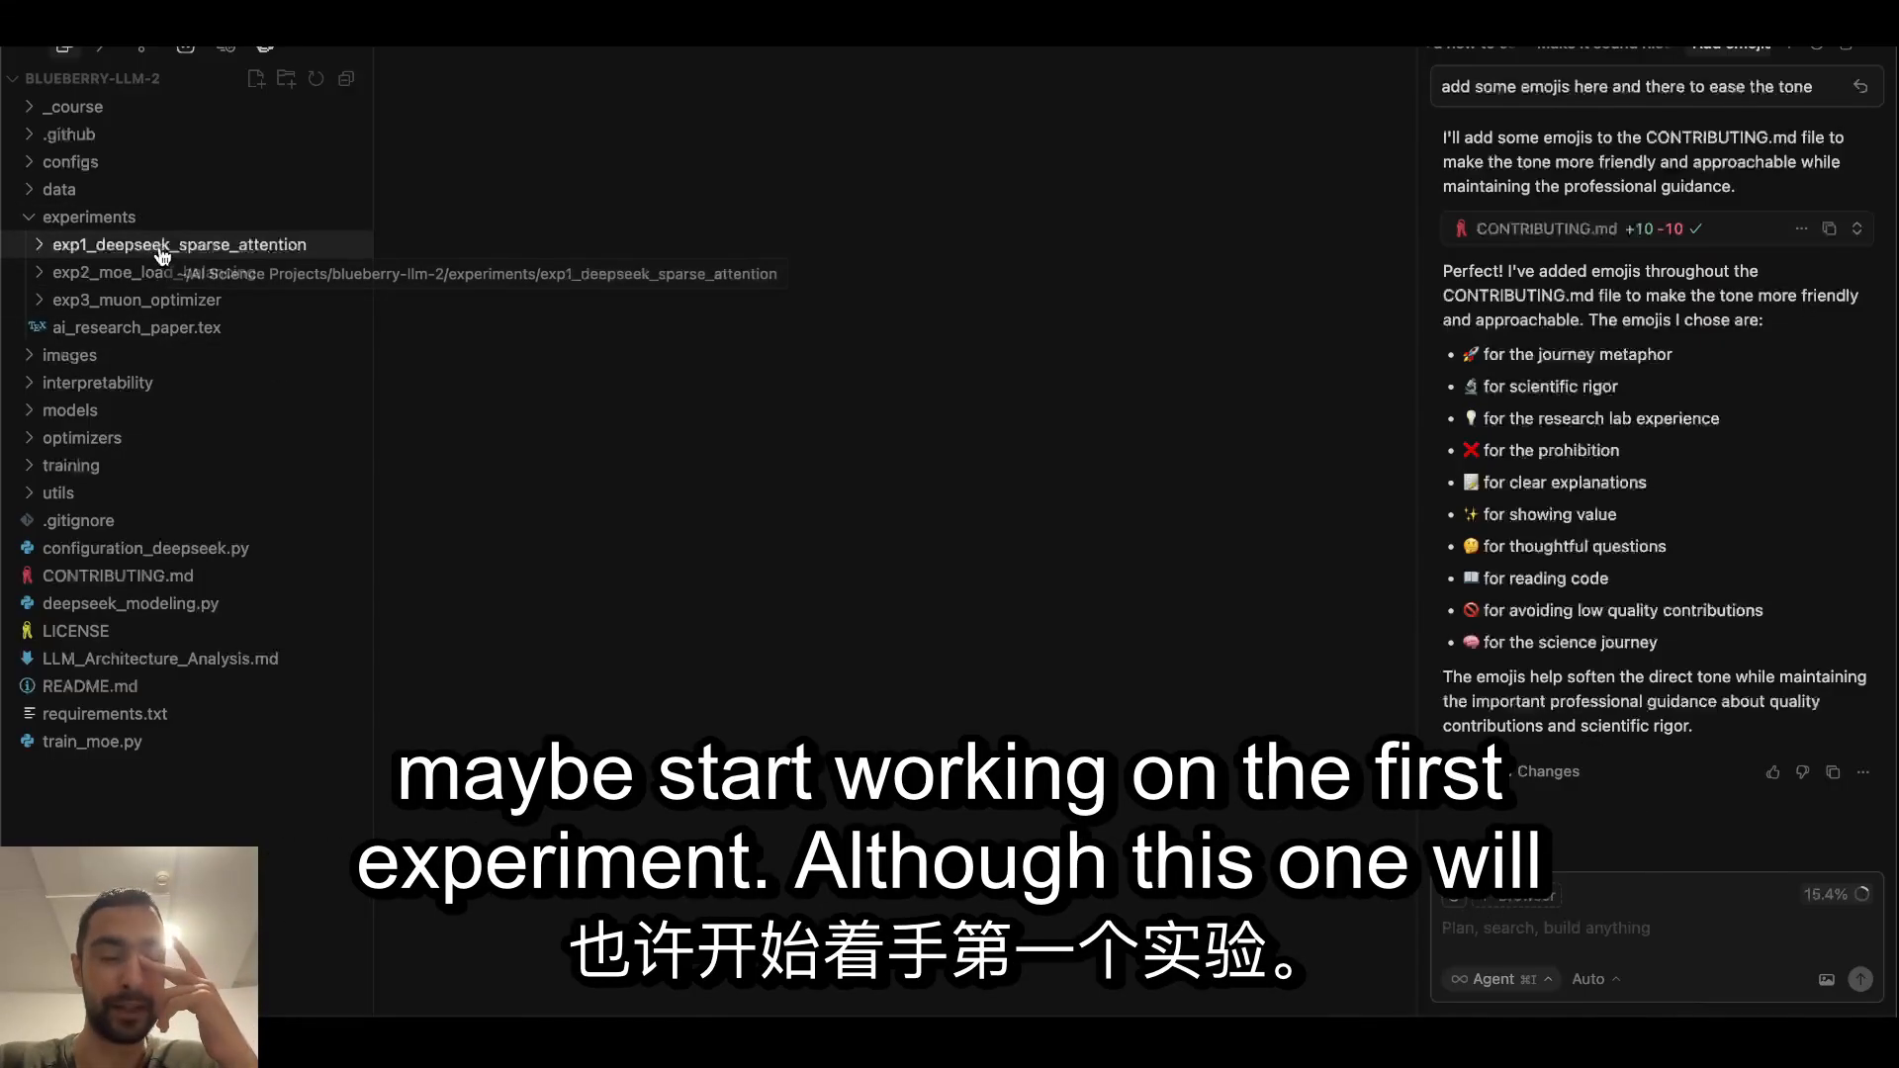
Step: Expand exp1_deepseek_sparse_attention to show its sub-experiments, DeepSeek PDF, README and research questions
{"action": "left_click", "coordinate": [179, 244]}
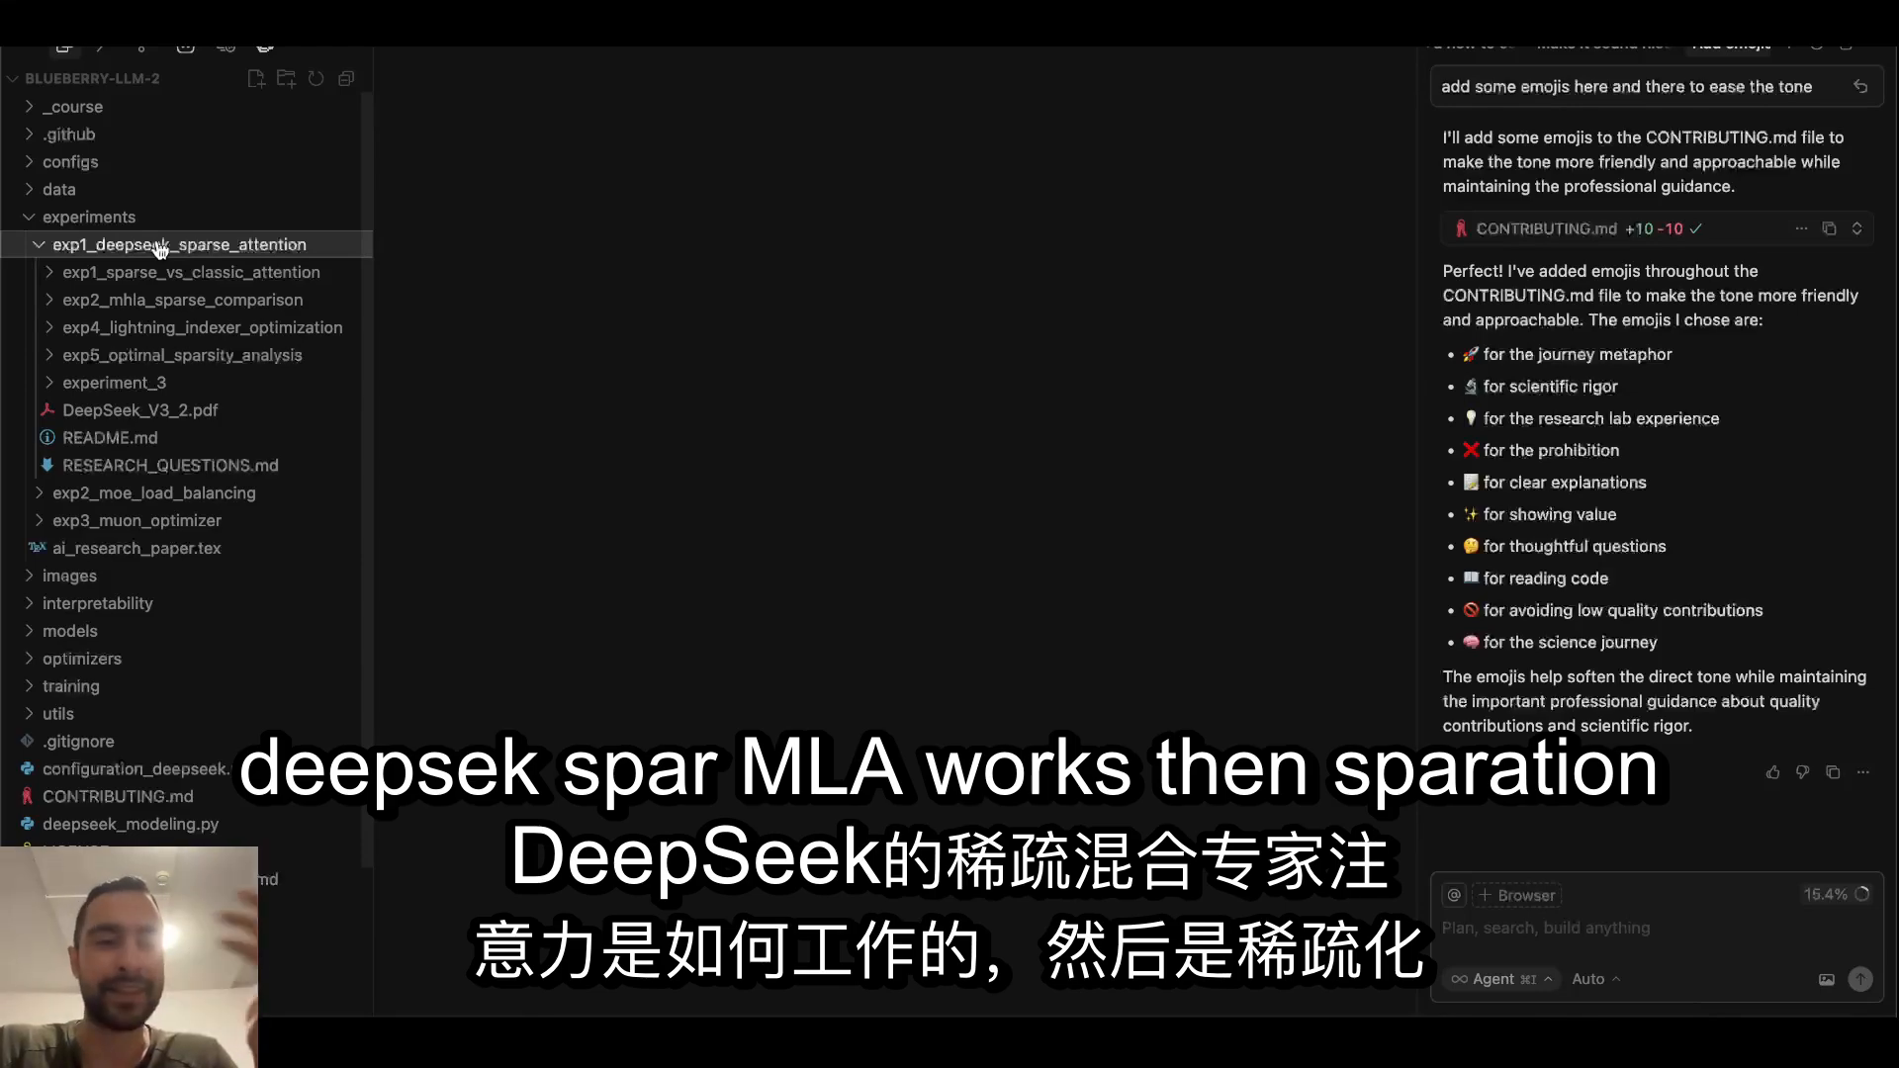
{"action": "mouse_move", "coordinate": [92, 315]}
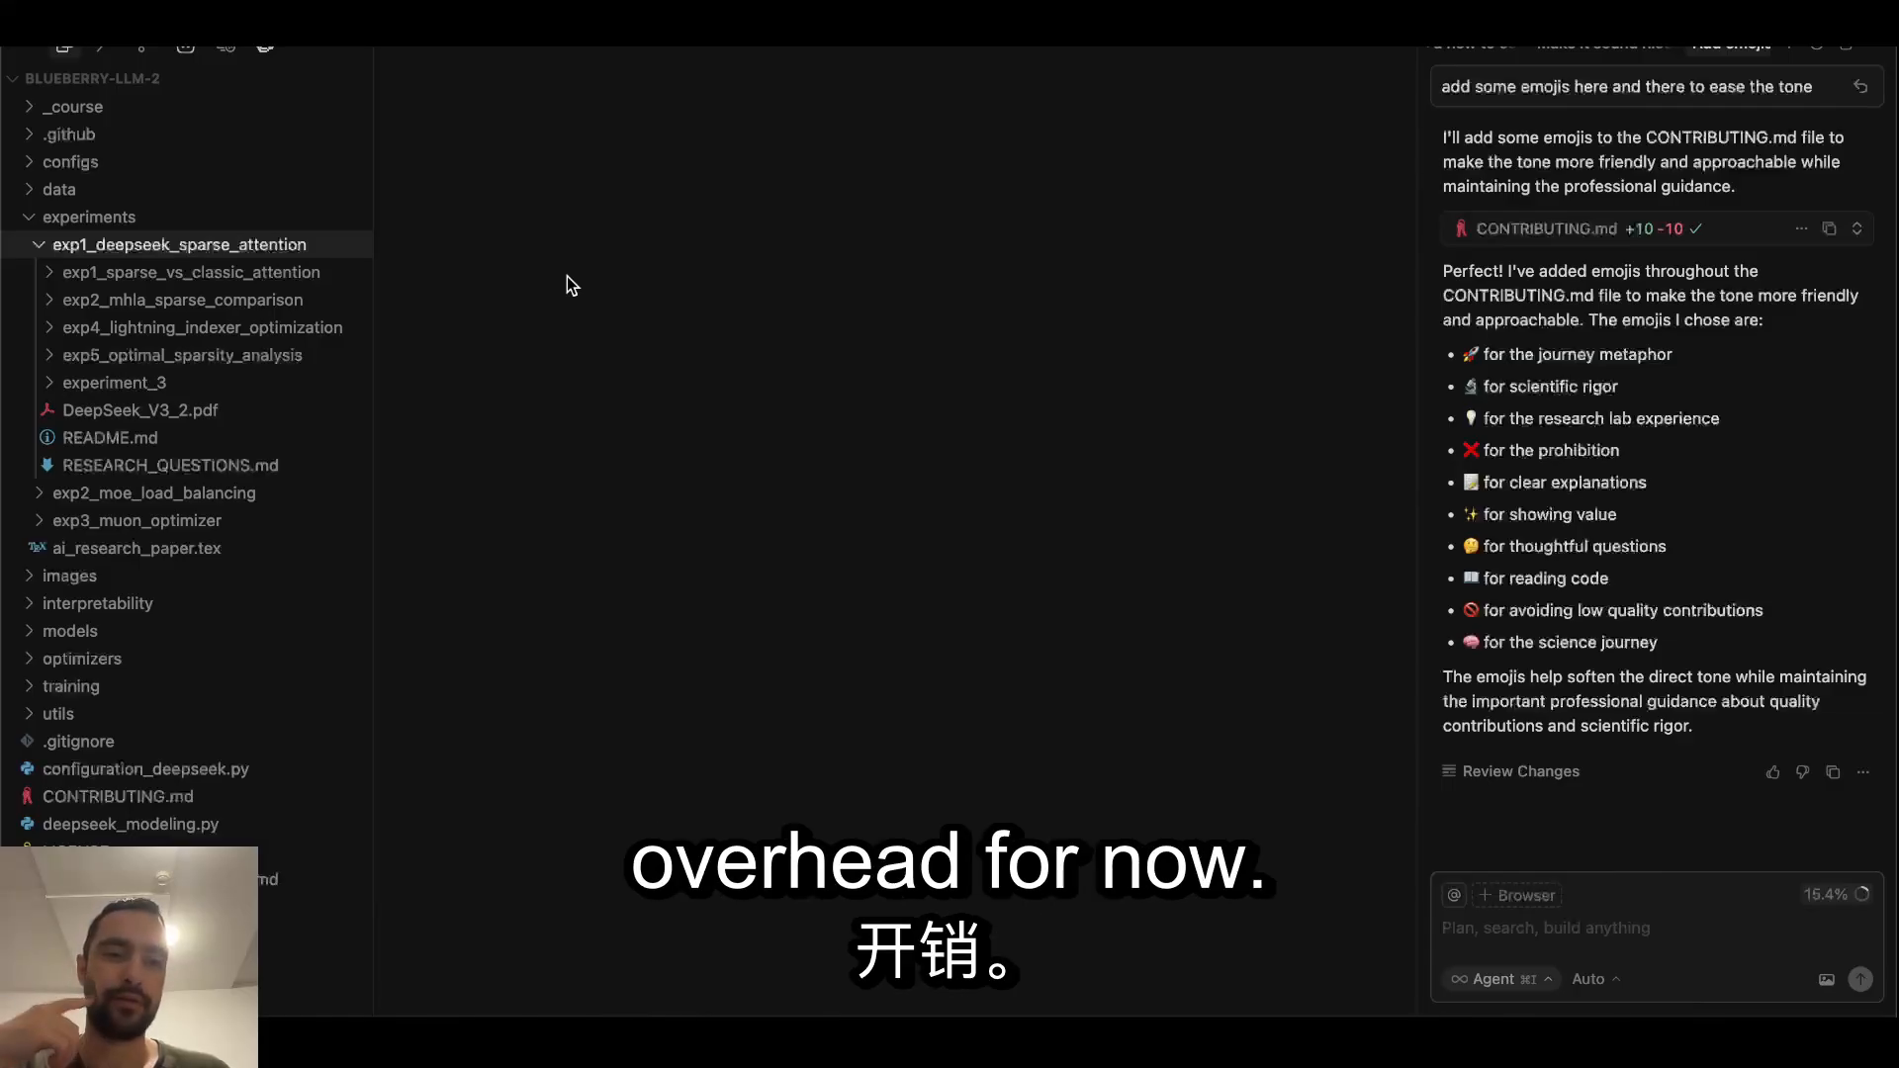
{"action": "mouse_move", "coordinate": [706, 443]}
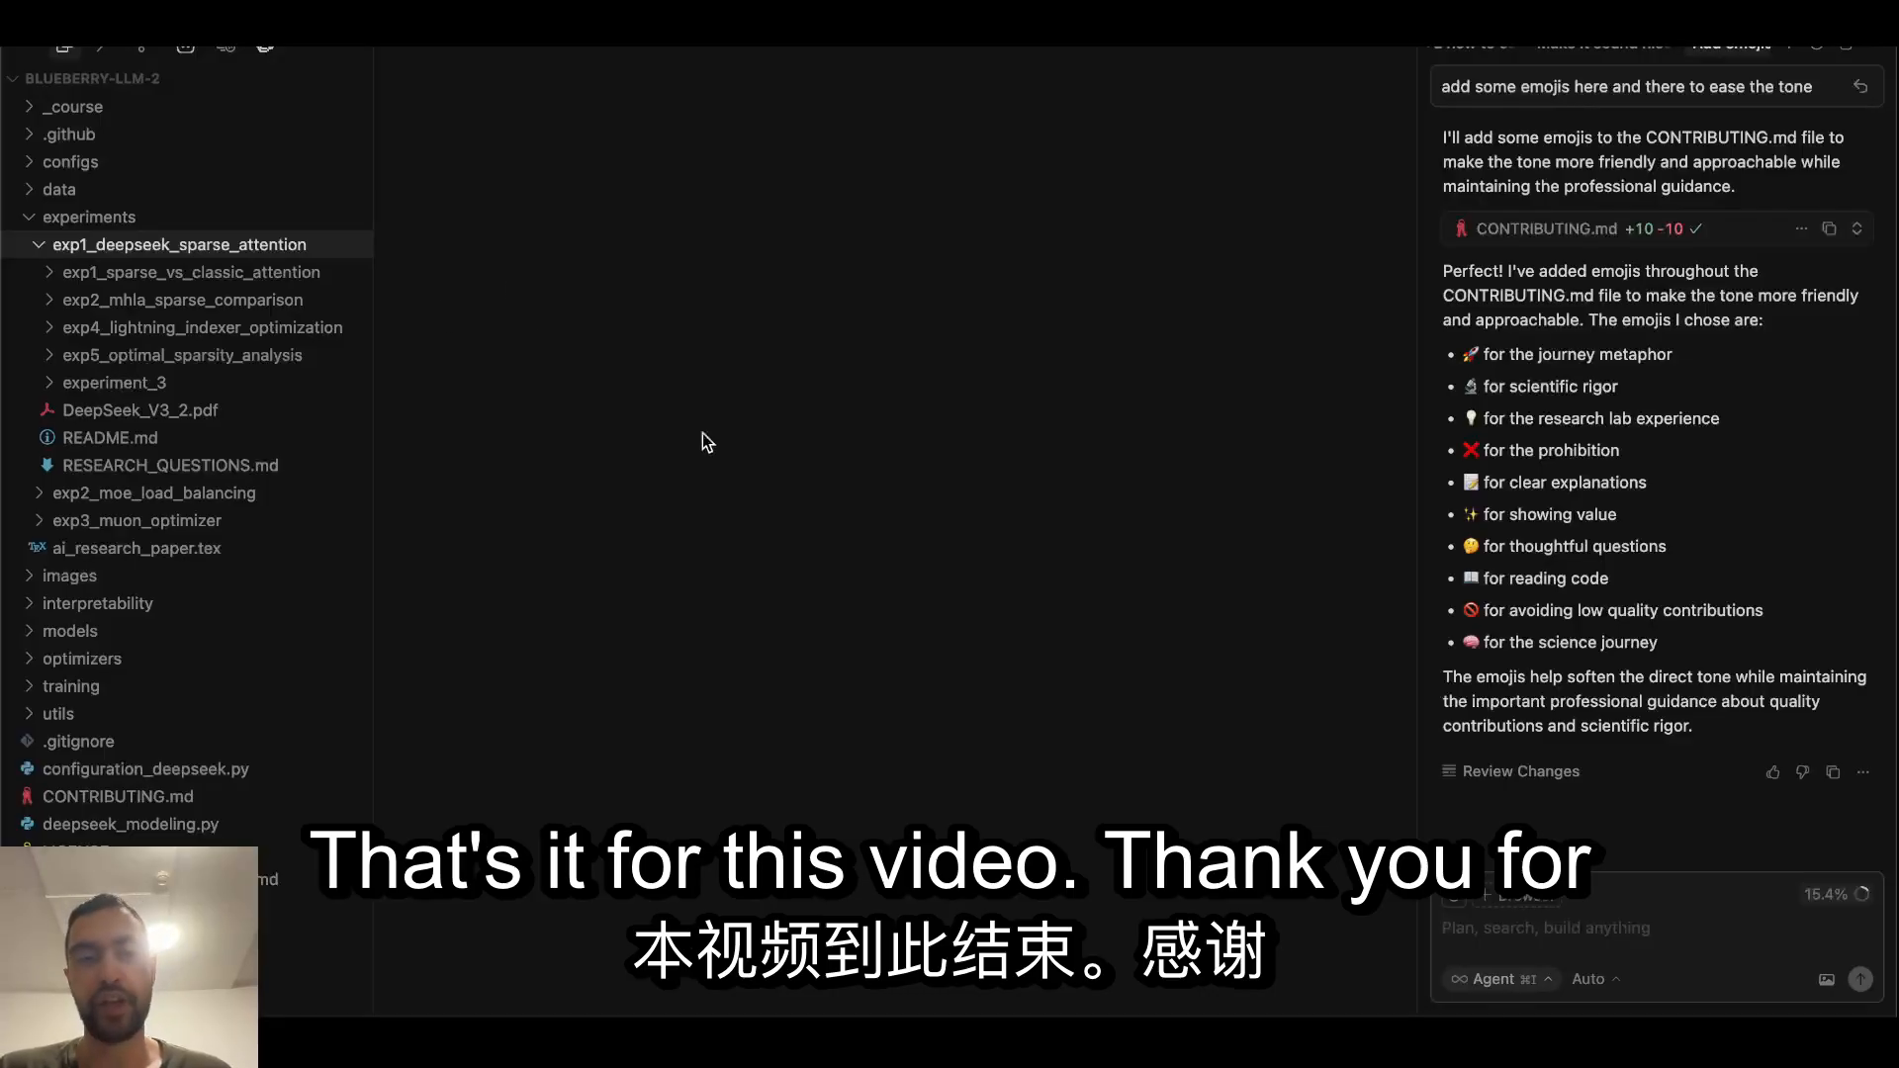